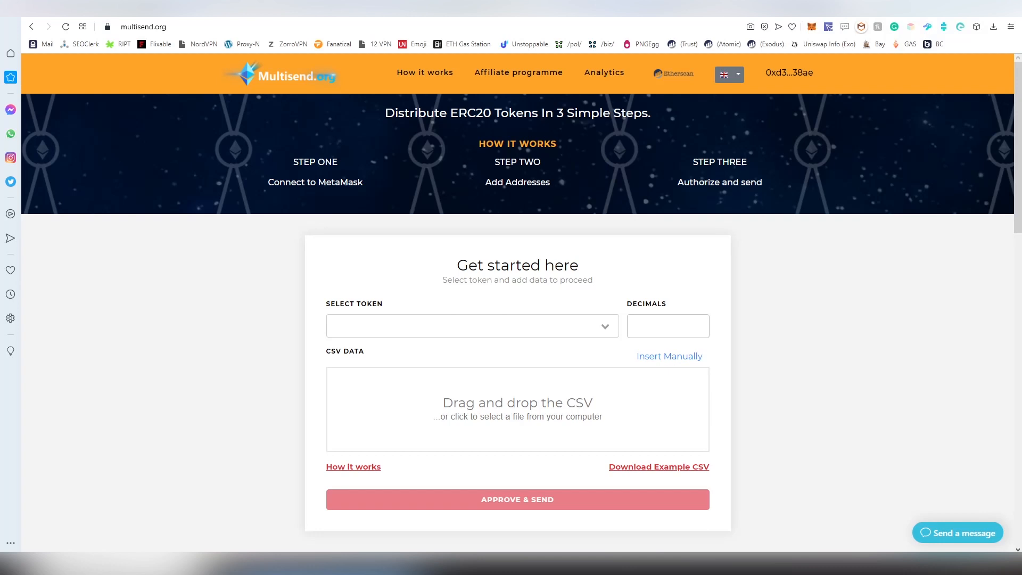
pyautogui.moveTo(258, 102)
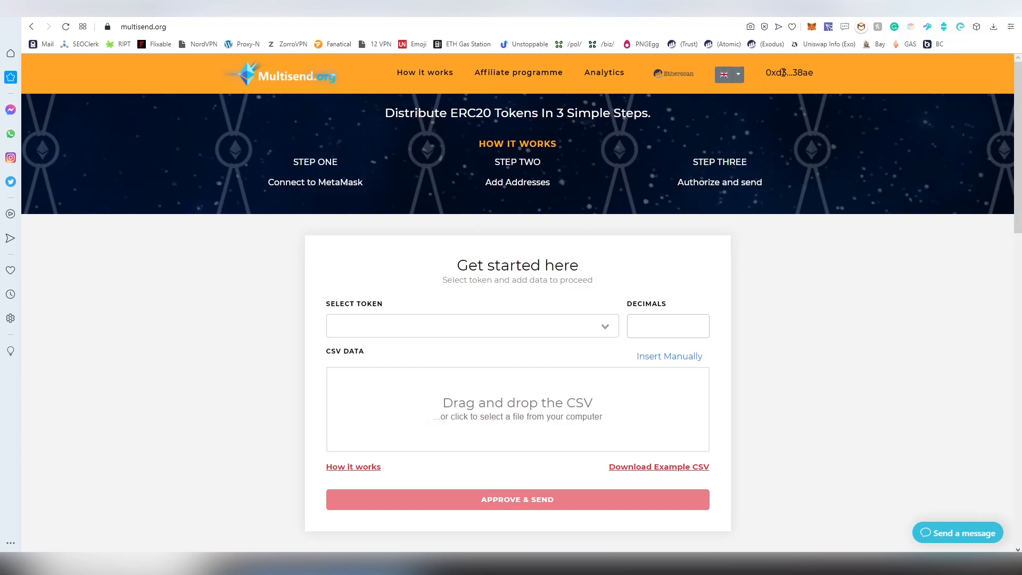
# Check the connected wallet account and network list, then close the wallet unchanged.
pyautogui.click(812, 26)
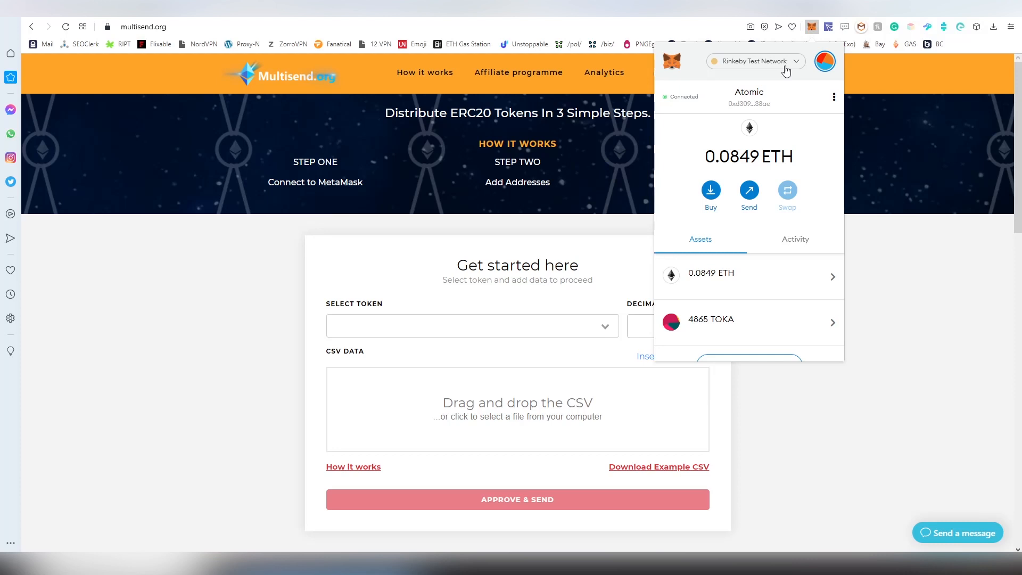
pyautogui.click(755, 61)
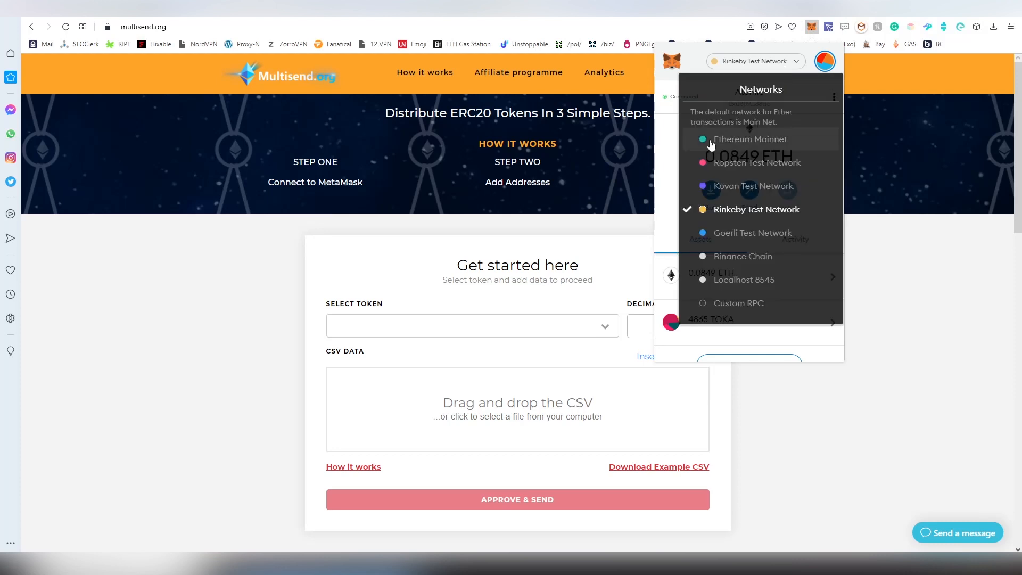
pyautogui.moveTo(645, 160)
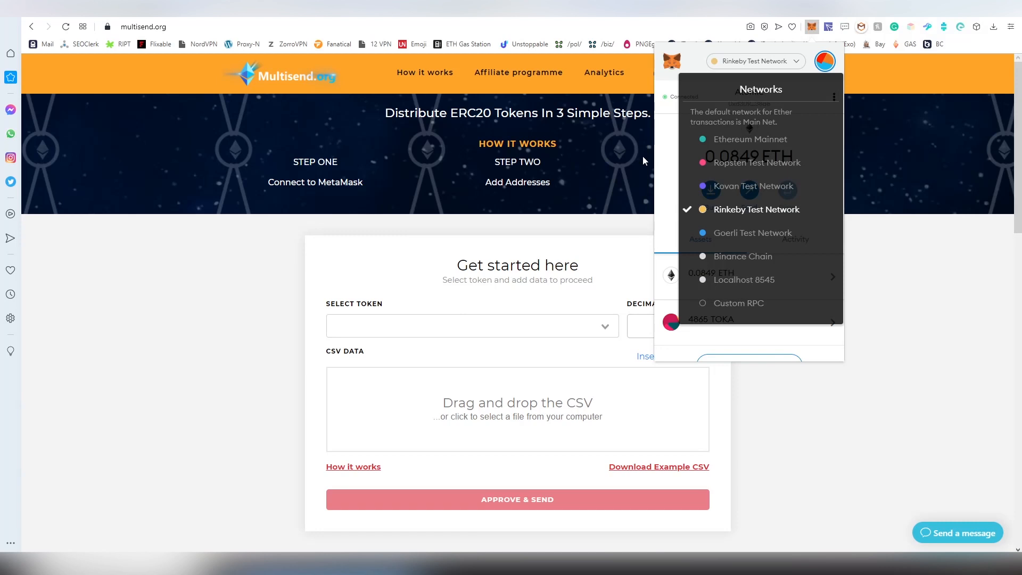
pyautogui.moveTo(641, 212)
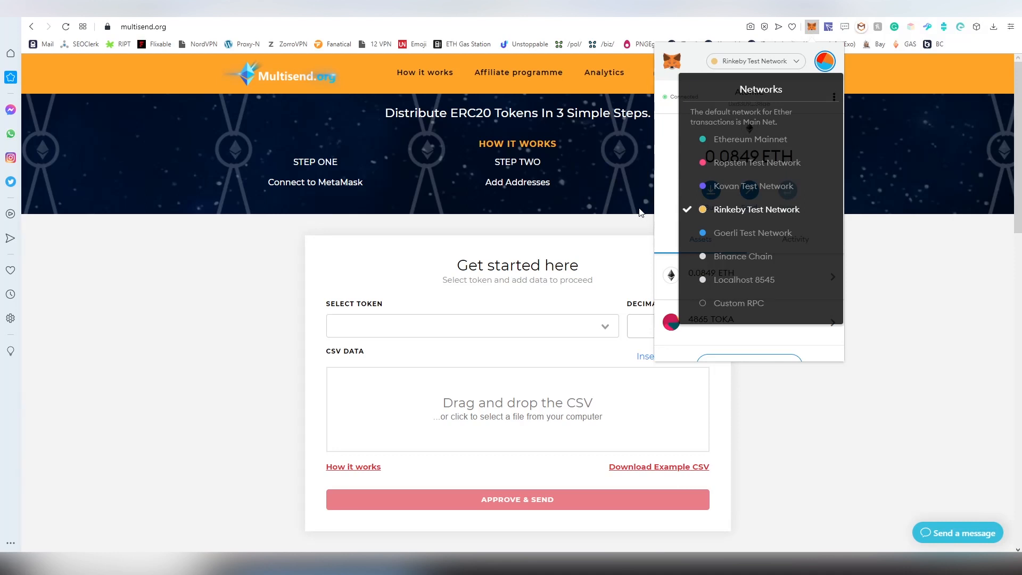
pyautogui.click(522, 72)
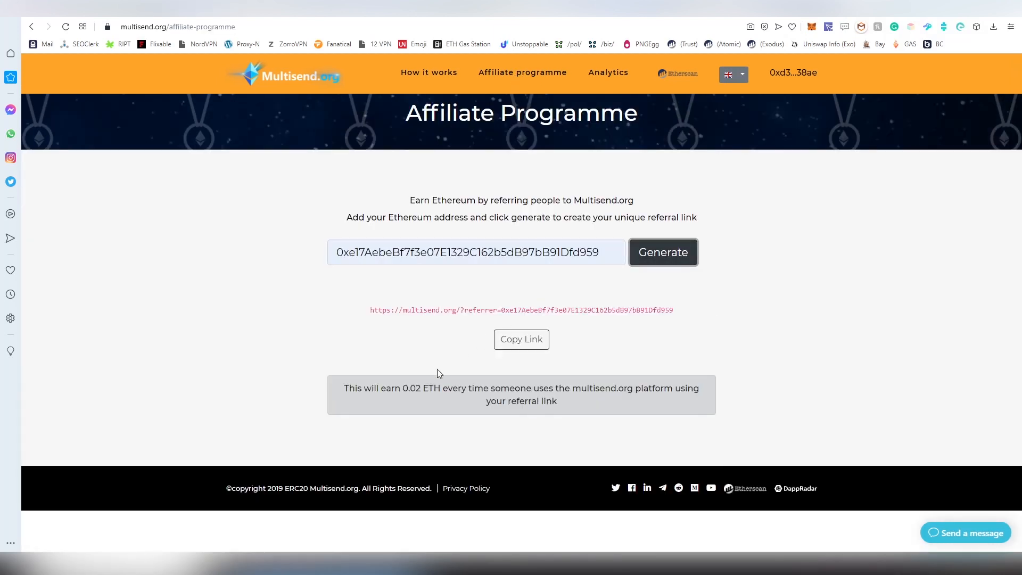
pyautogui.moveTo(427, 390)
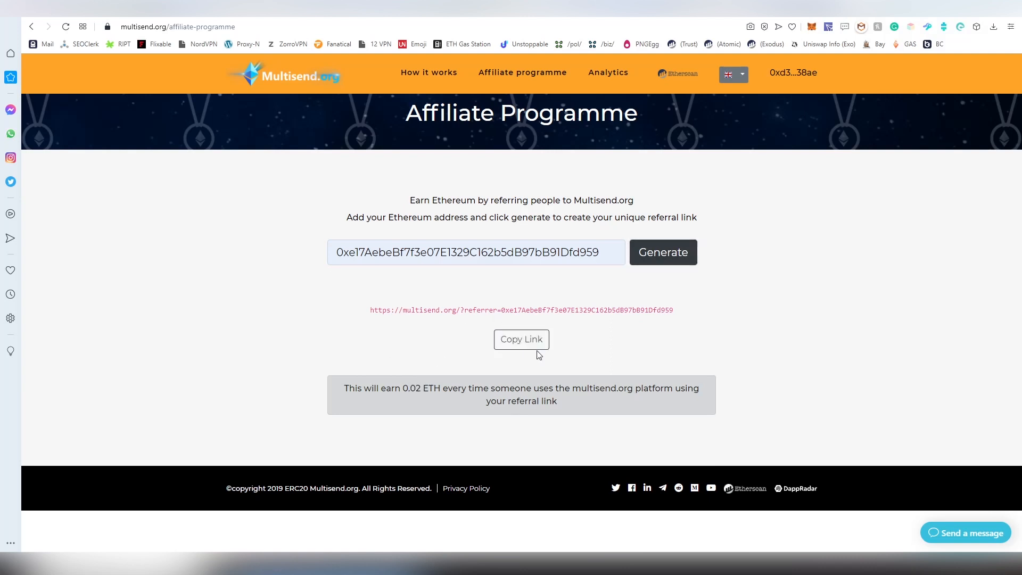
pyautogui.moveTo(843, 107)
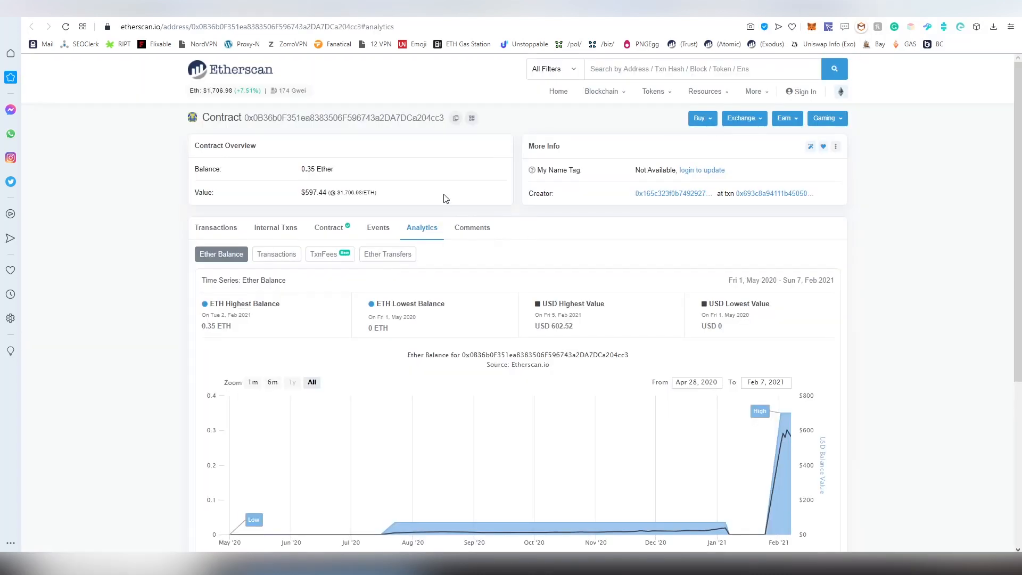
# Show the ERC20Airdropper contract's verified source code on Etherscan and scroll through it.
pyautogui.click(329, 228)
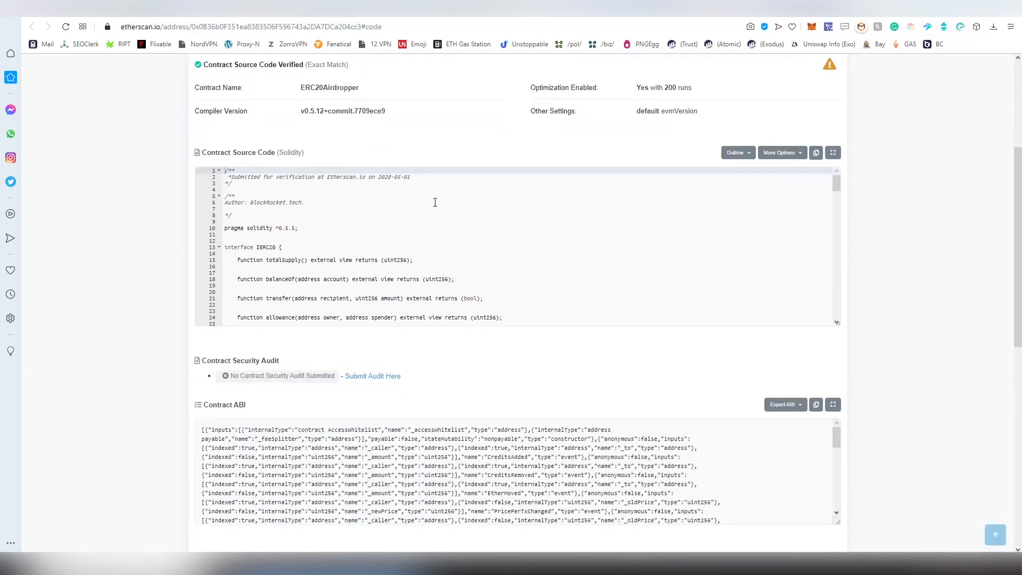
pyautogui.scroll(-3)
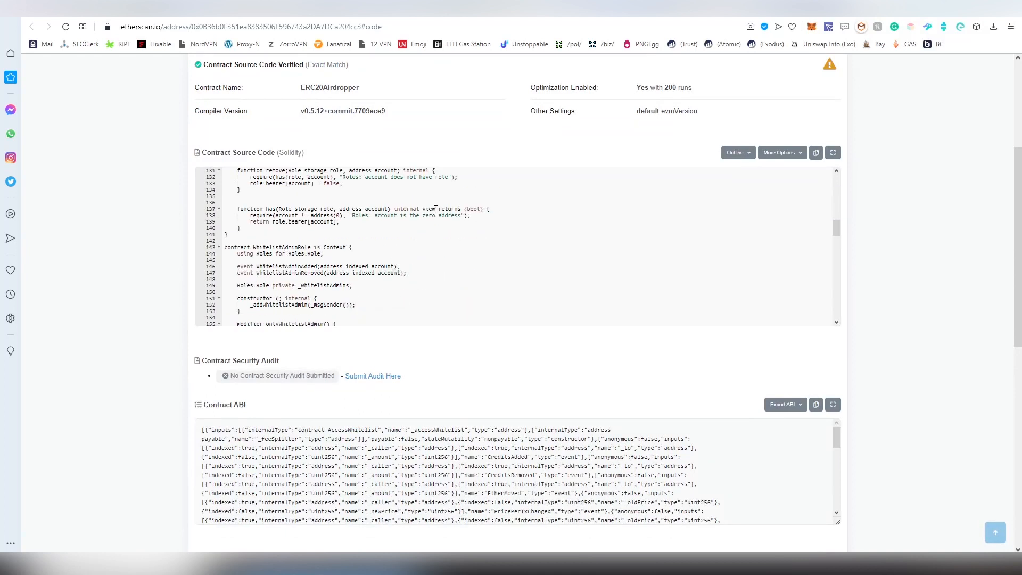
pyautogui.scroll(-3)
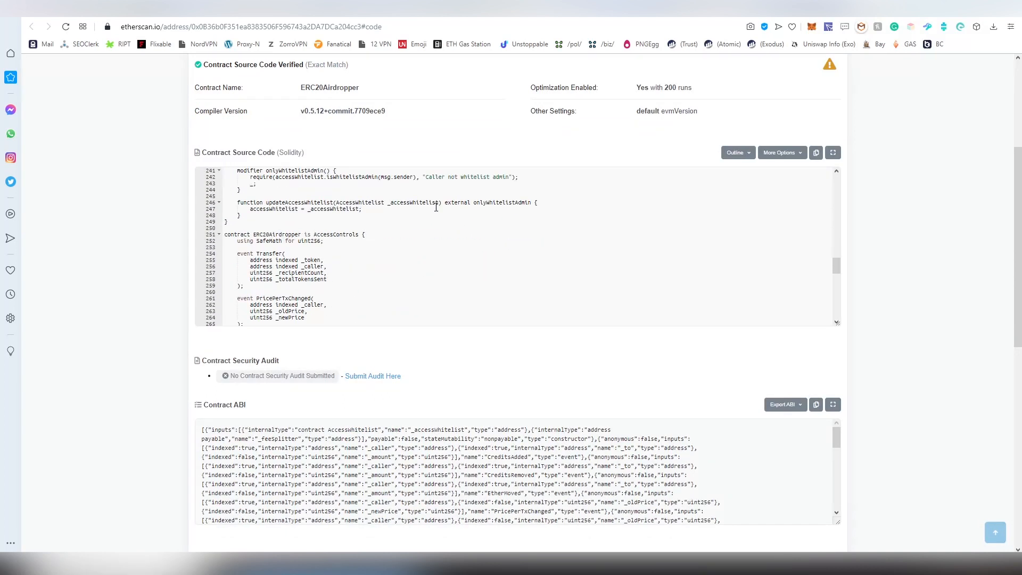
pyautogui.scroll(-3)
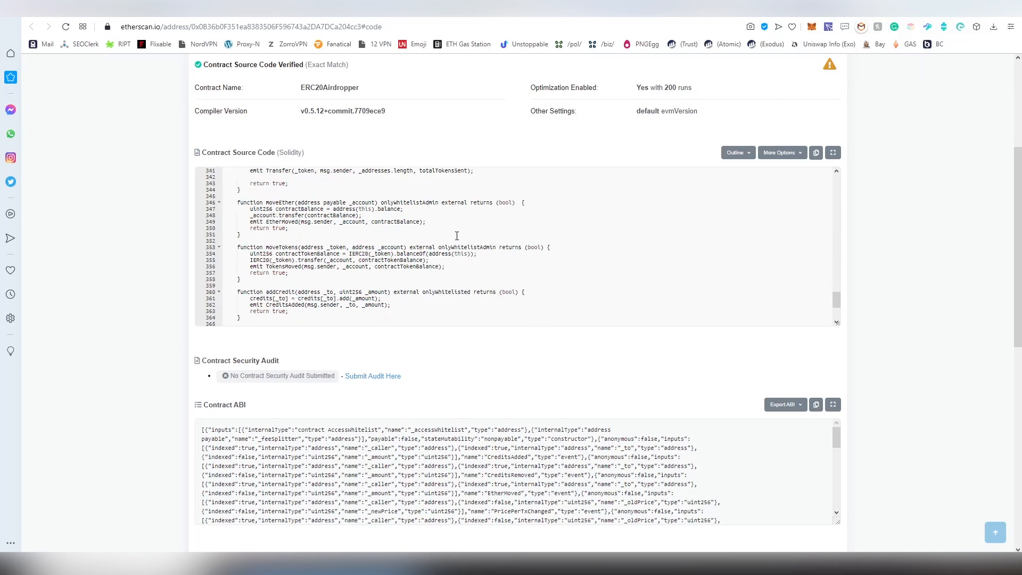
pyautogui.scroll(-3)
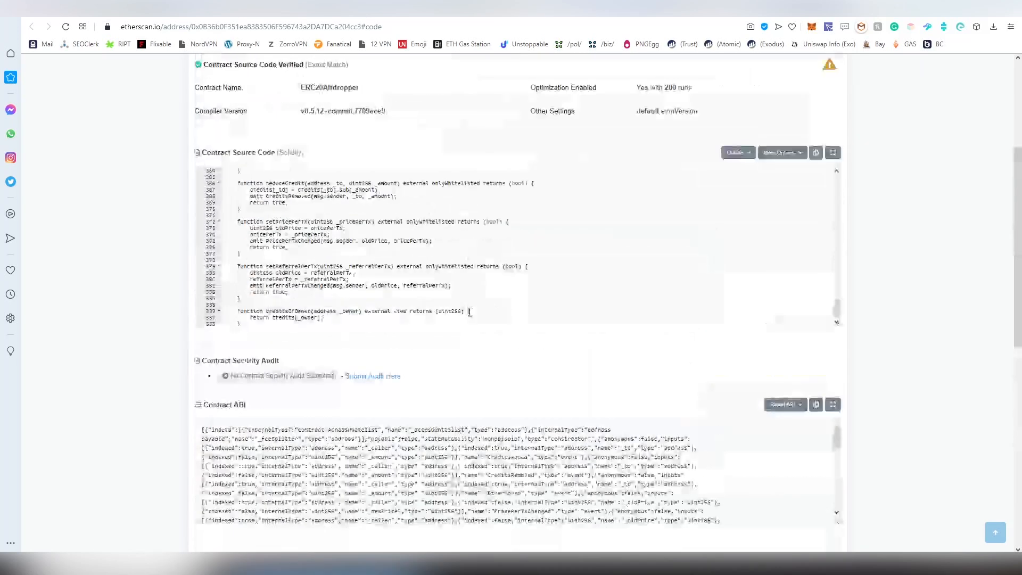
pyautogui.scroll(3)
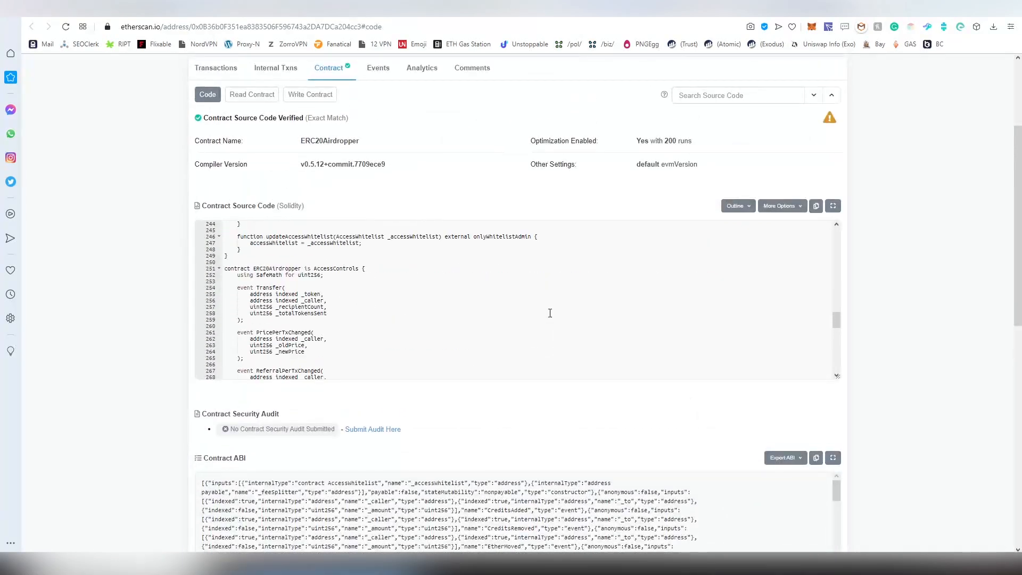
pyautogui.scroll(3)
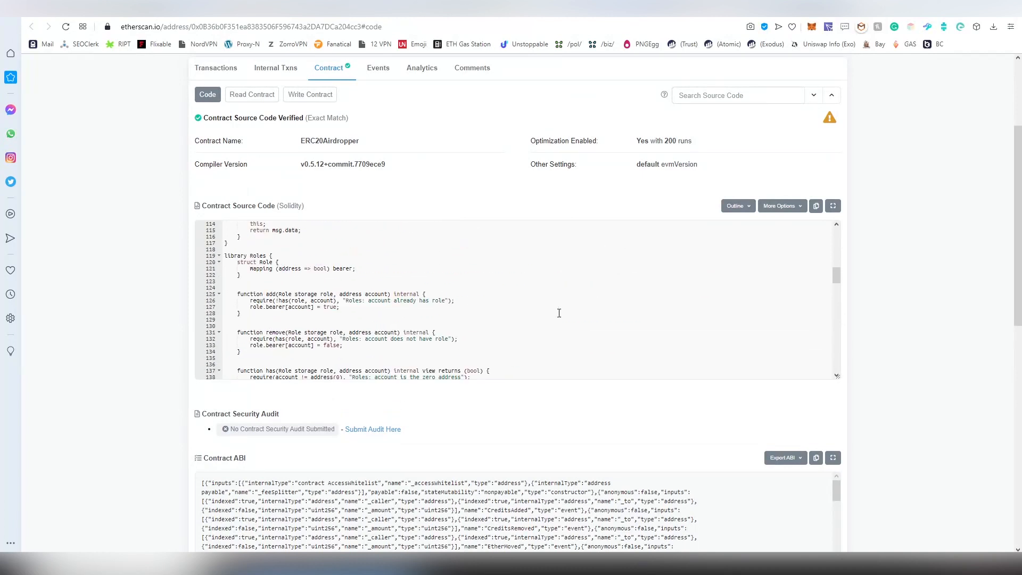
pyautogui.scroll(3)
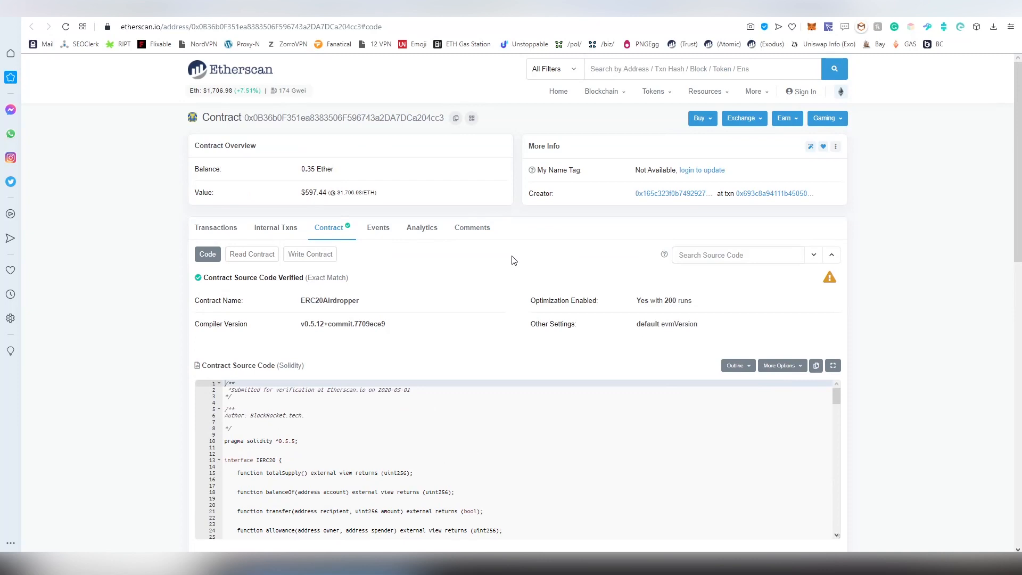
pyautogui.scroll(-3)
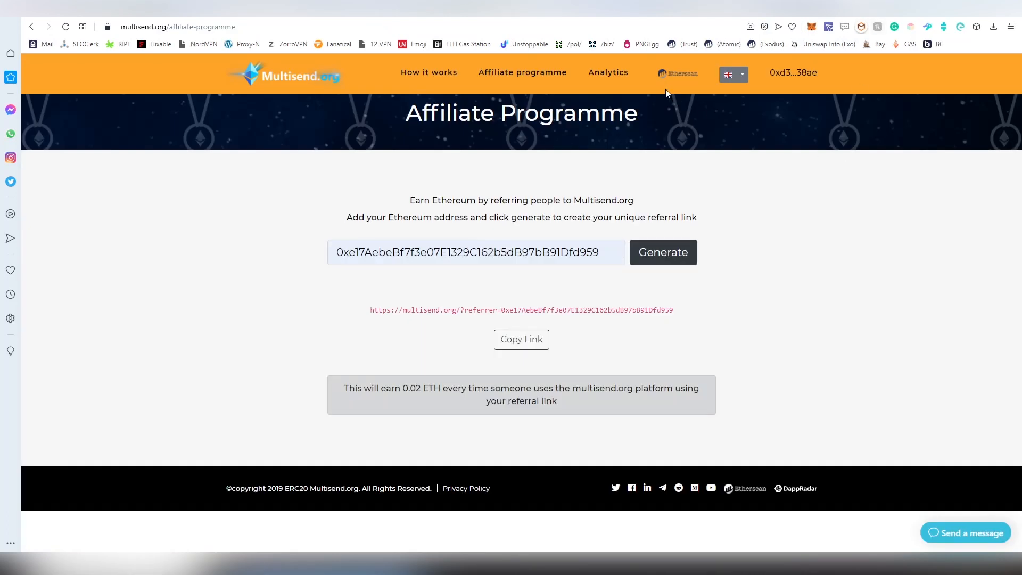
pyautogui.moveTo(306, 73)
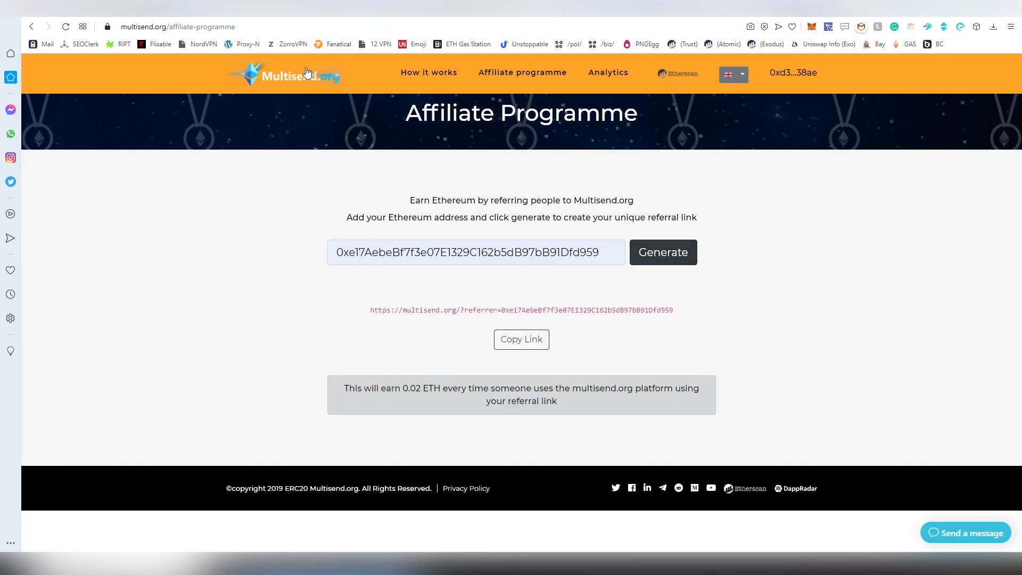
# Return to the Multisend.org home page and check the language dropdown, keeping English.
pyautogui.click(284, 73)
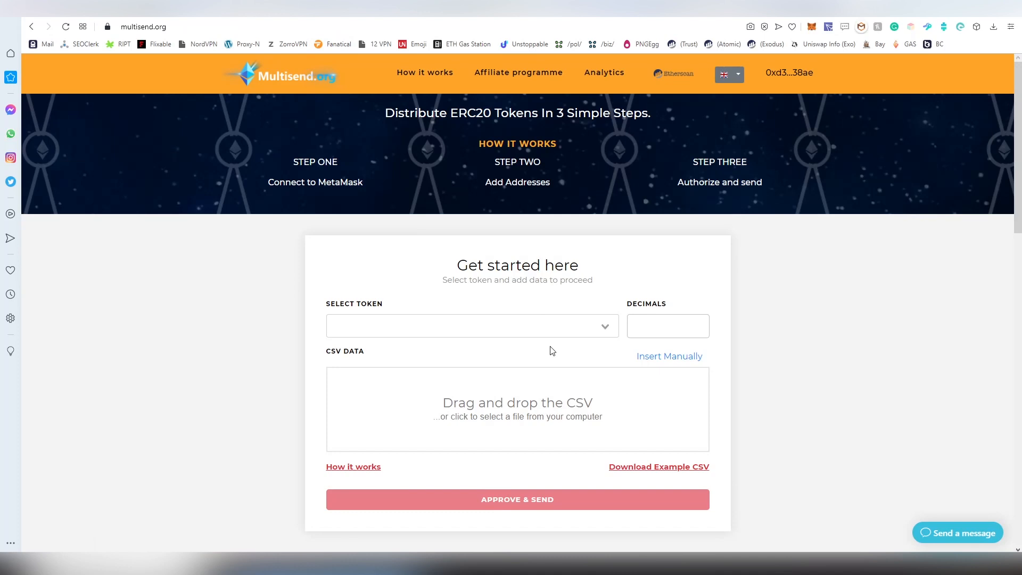
pyautogui.moveTo(603, 198)
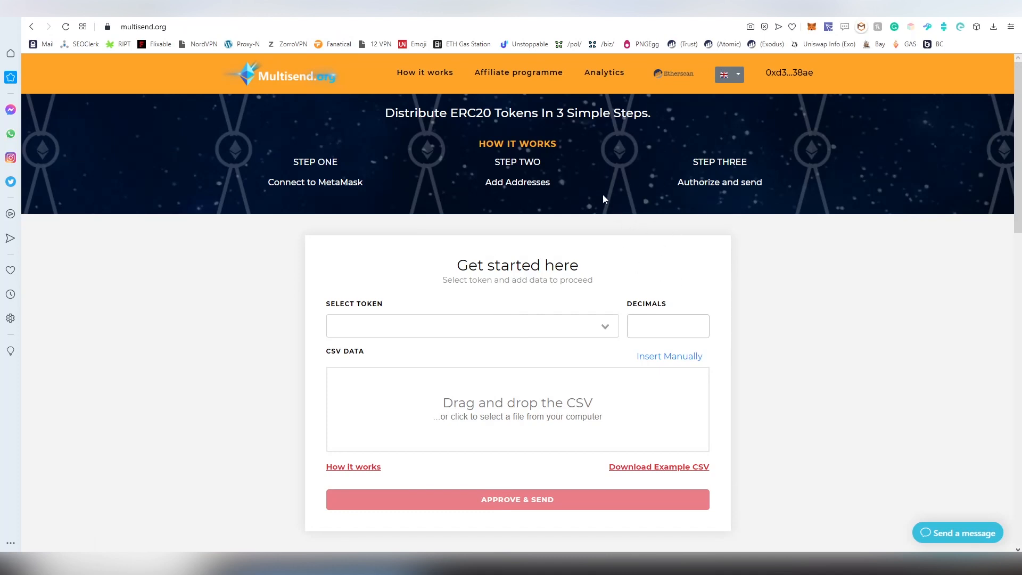
pyautogui.moveTo(668, 172)
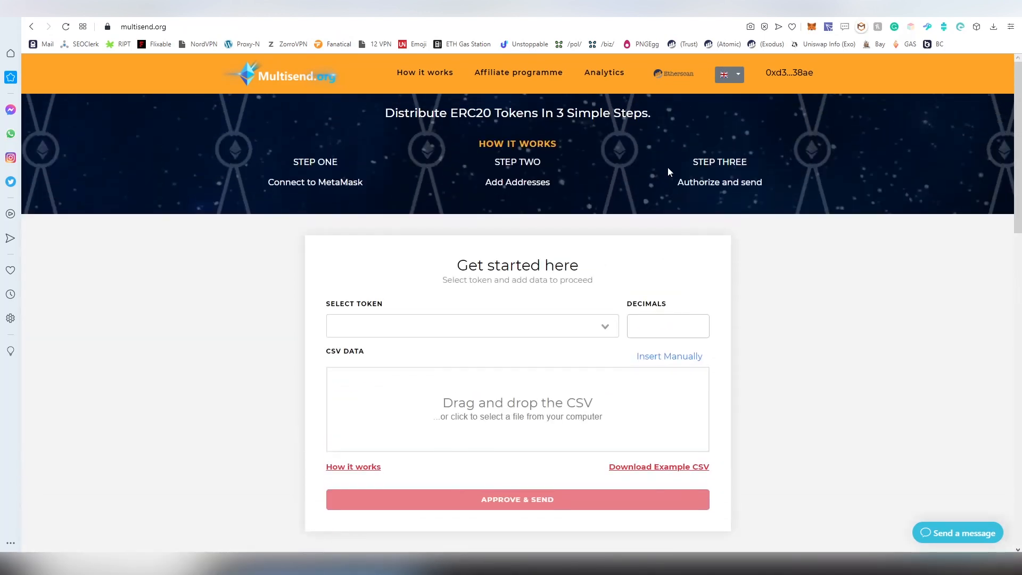
pyautogui.click(728, 74)
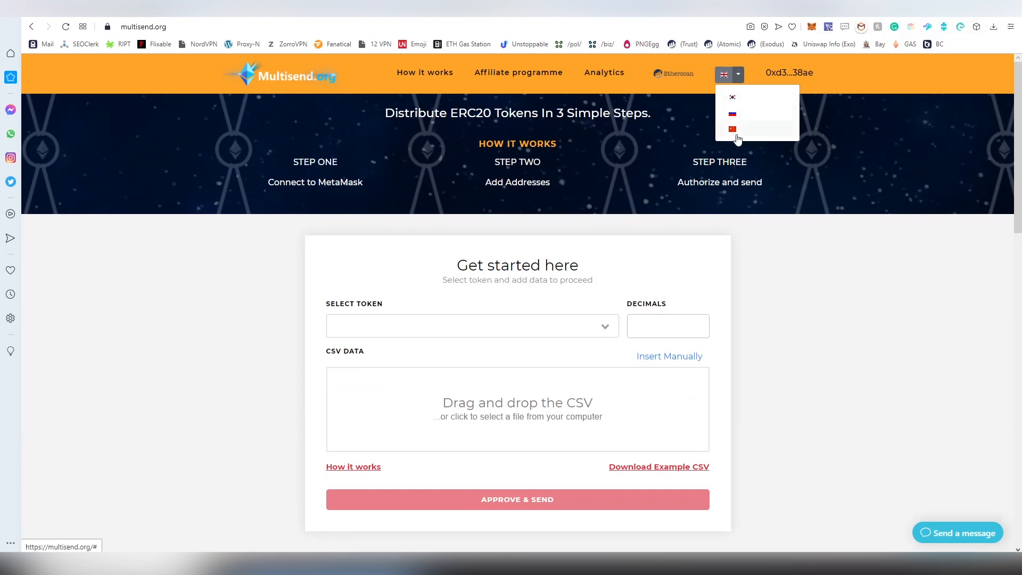
pyautogui.moveTo(738, 134)
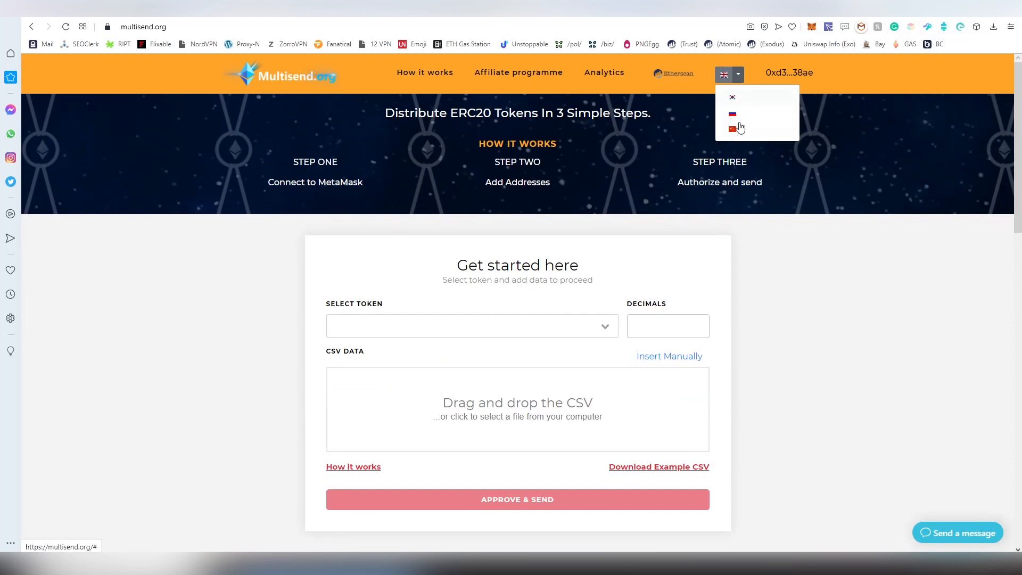
pyautogui.click(567, 298)
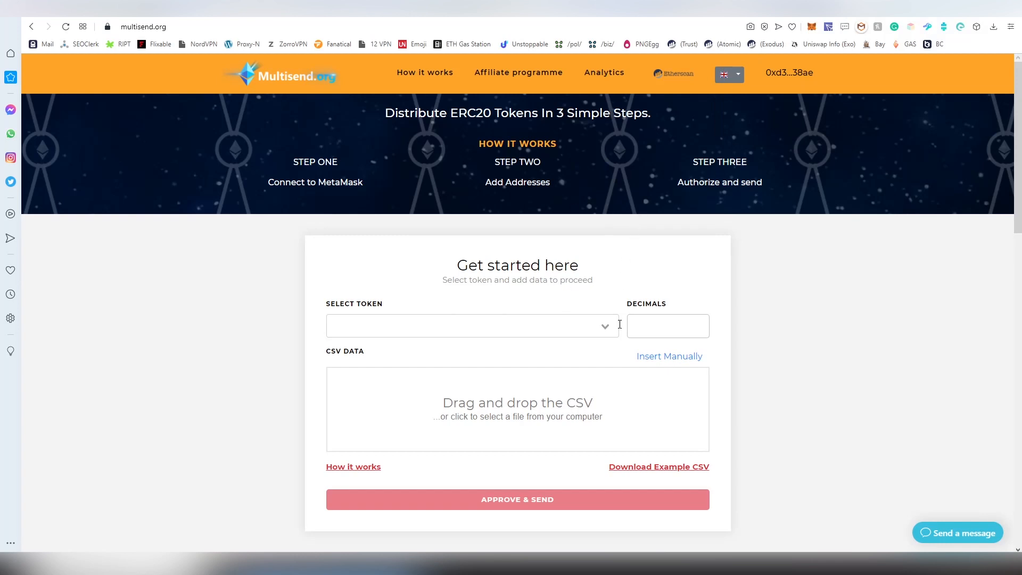
# Select Token A as the token to send and switch to entering addresses manually.
pyautogui.click(470, 325)
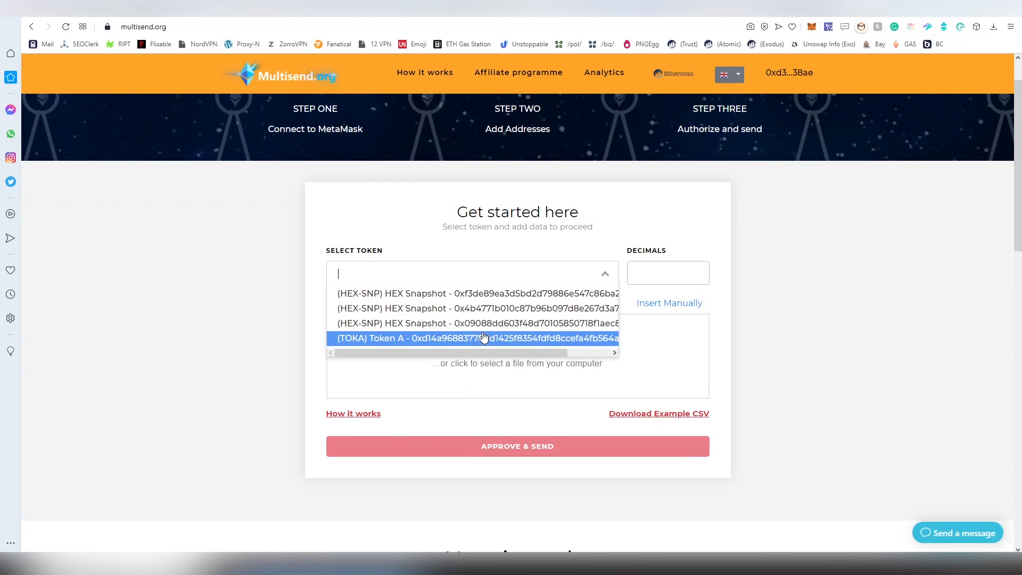
pyautogui.moveTo(413, 343)
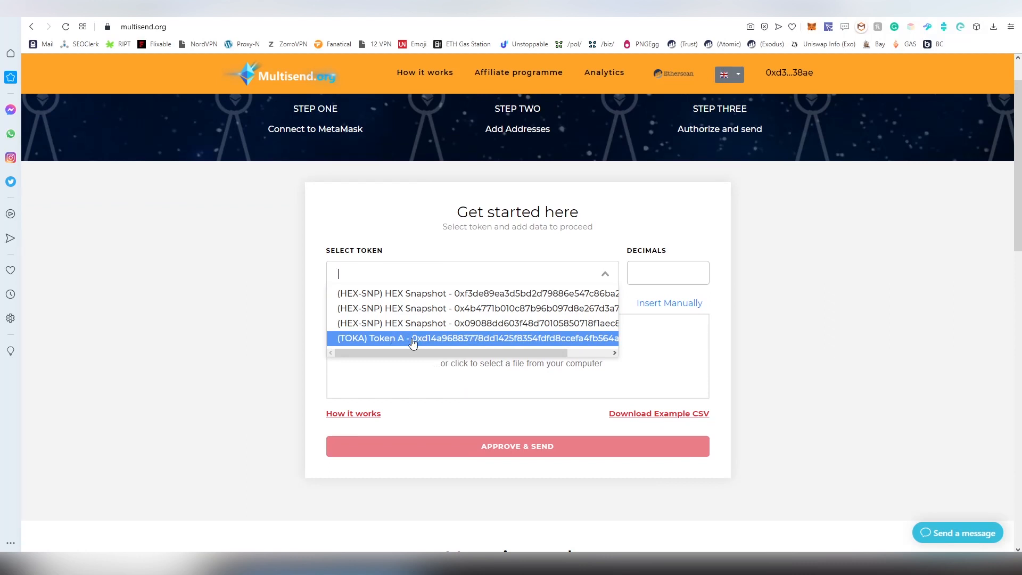
pyautogui.click(410, 338)
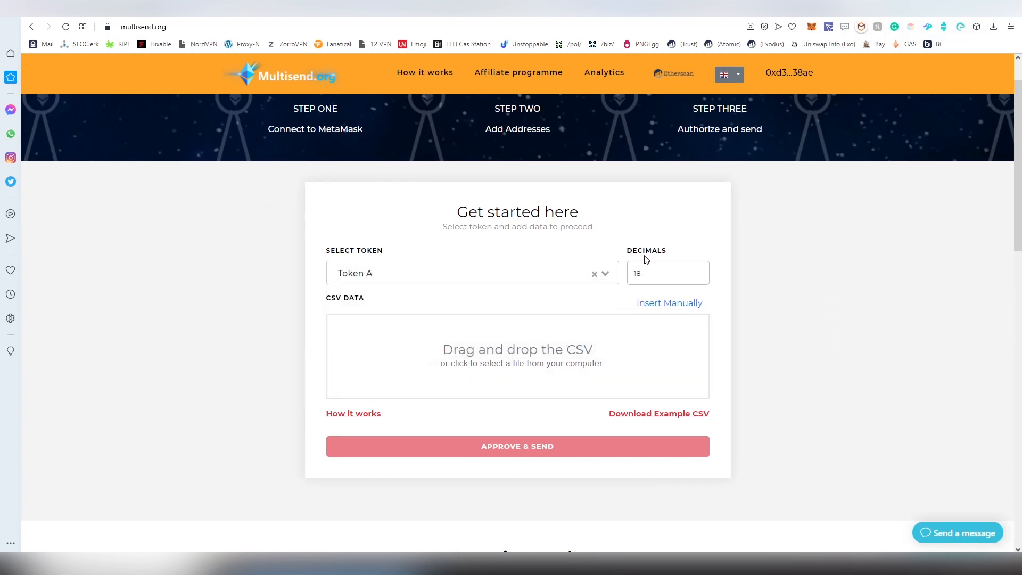
pyautogui.moveTo(617, 308)
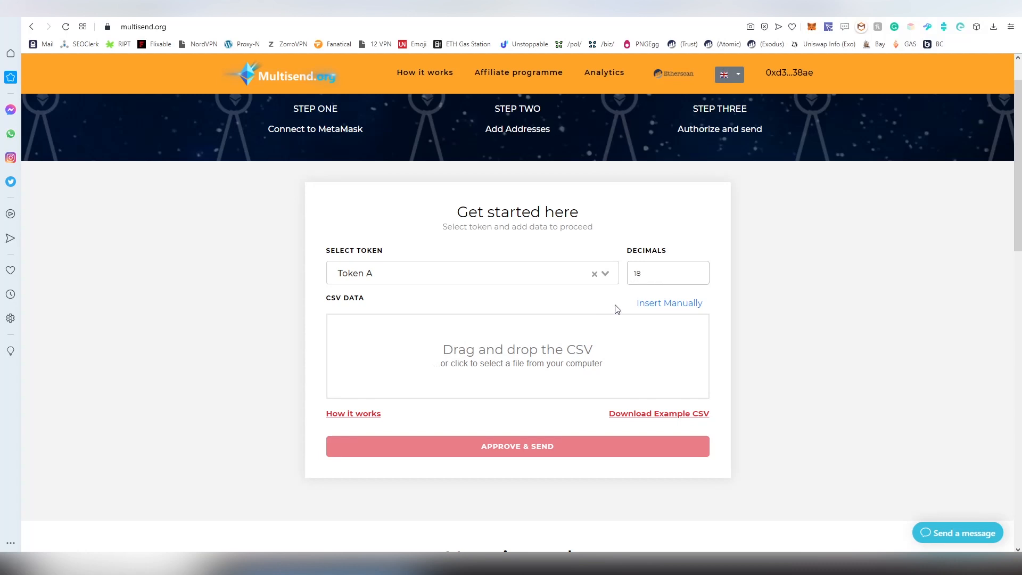
pyautogui.click(658, 413)
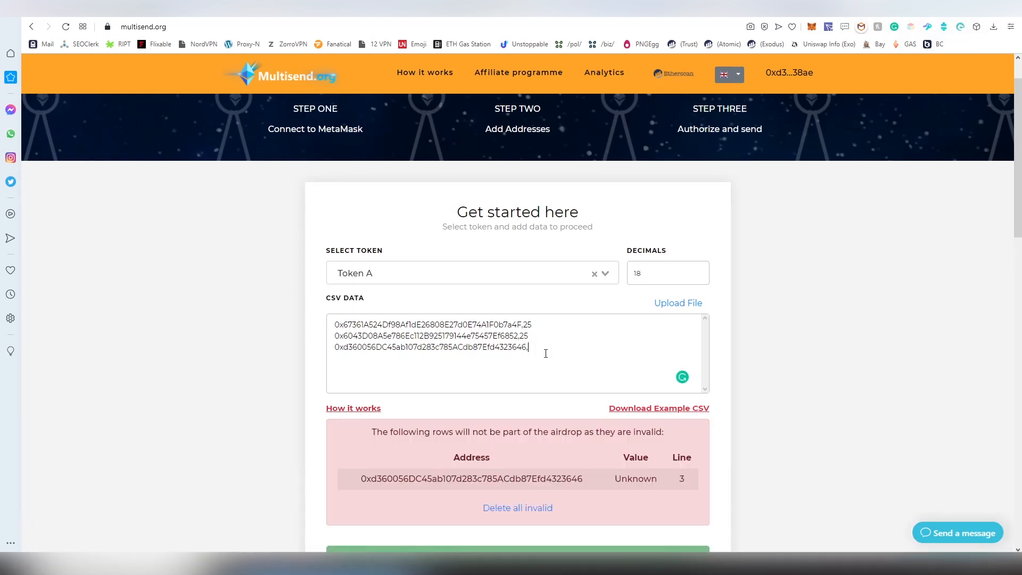
pyautogui.scroll(-3)
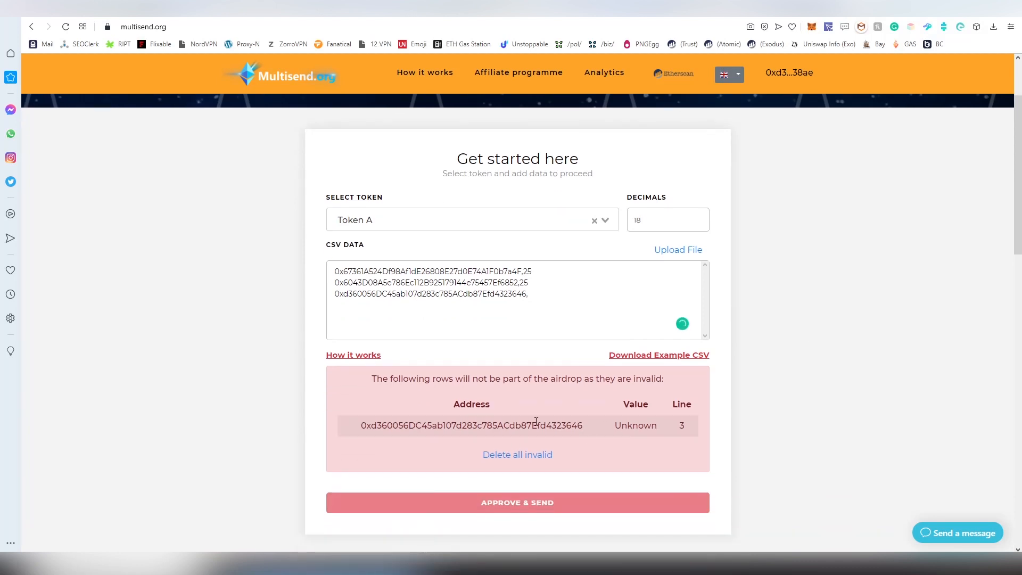
pyautogui.moveTo(626, 416)
pyautogui.write('25')
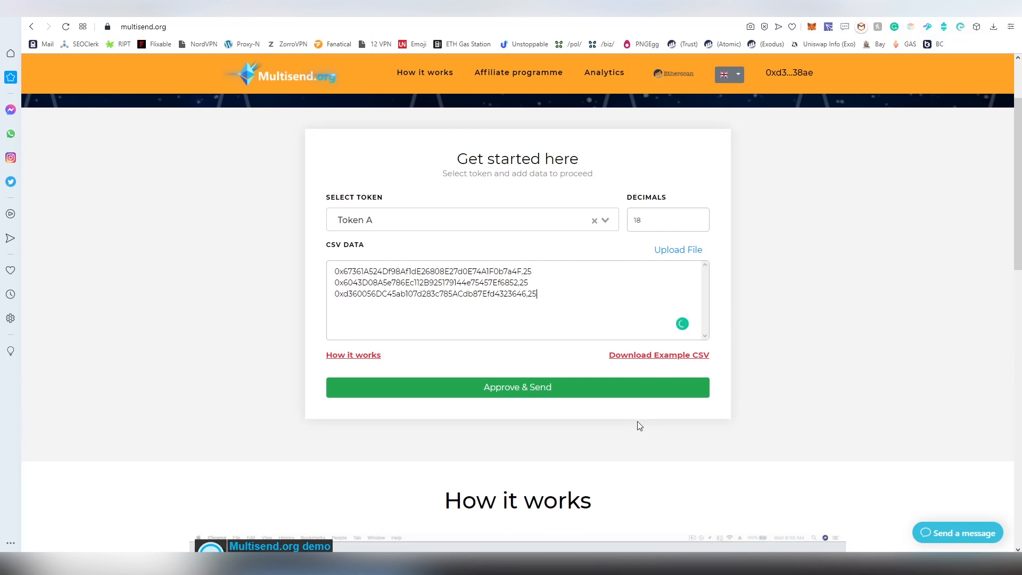
# Scroll down to the Multisend.org demo video and play it.
pyautogui.scroll(-3)
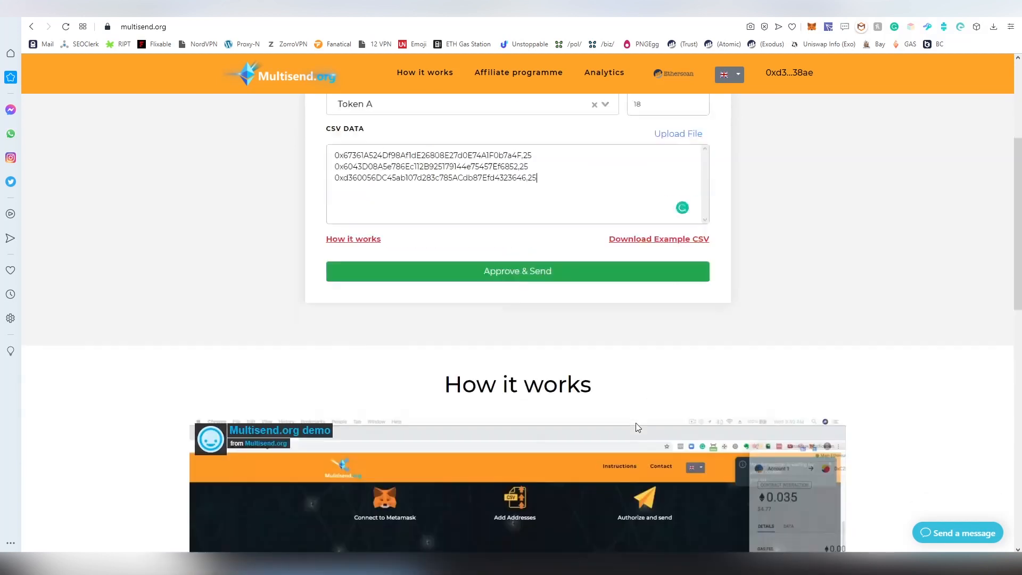
pyautogui.scroll(-3)
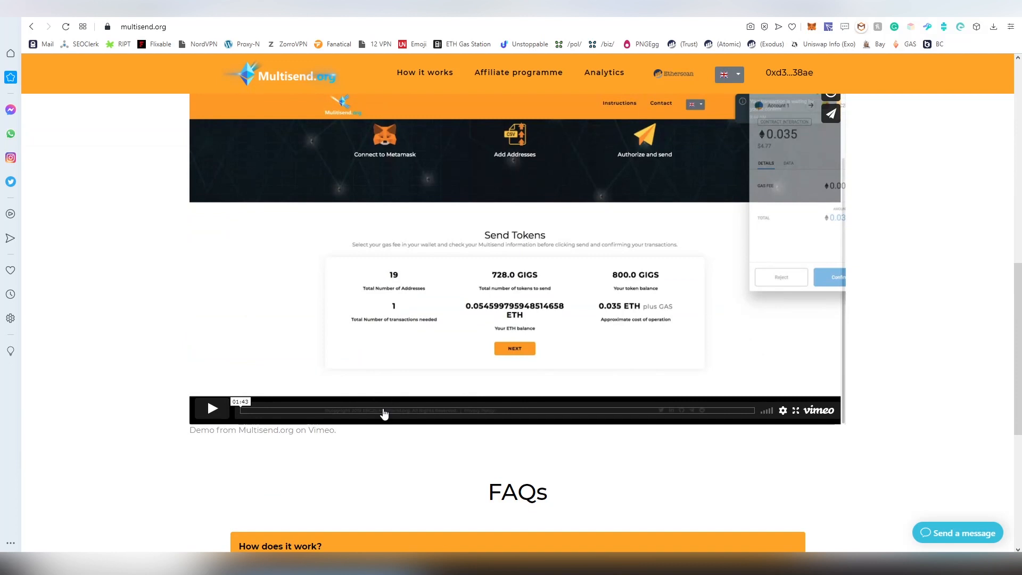
pyautogui.click(212, 408)
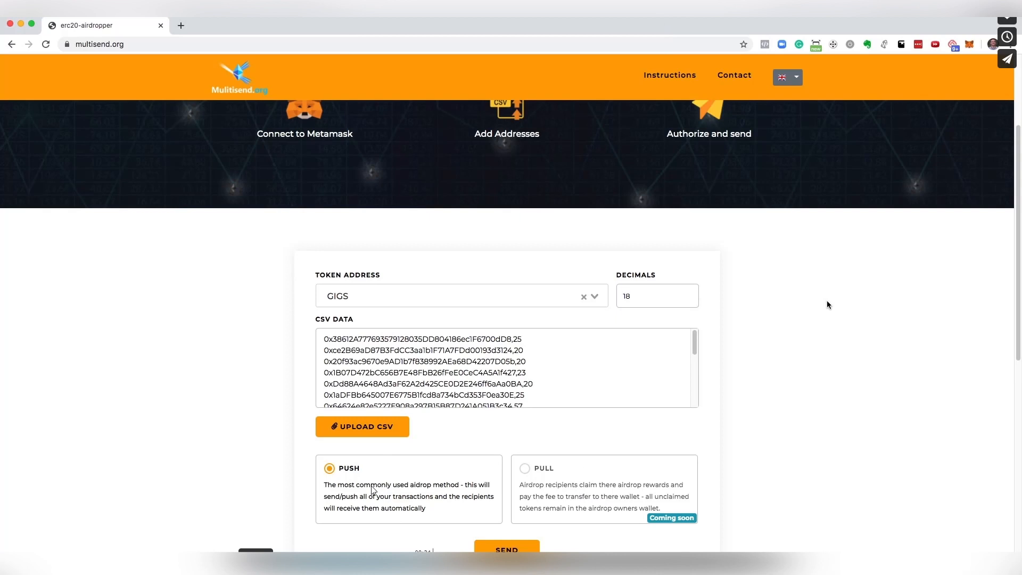
pyautogui.moveTo(835, 381)
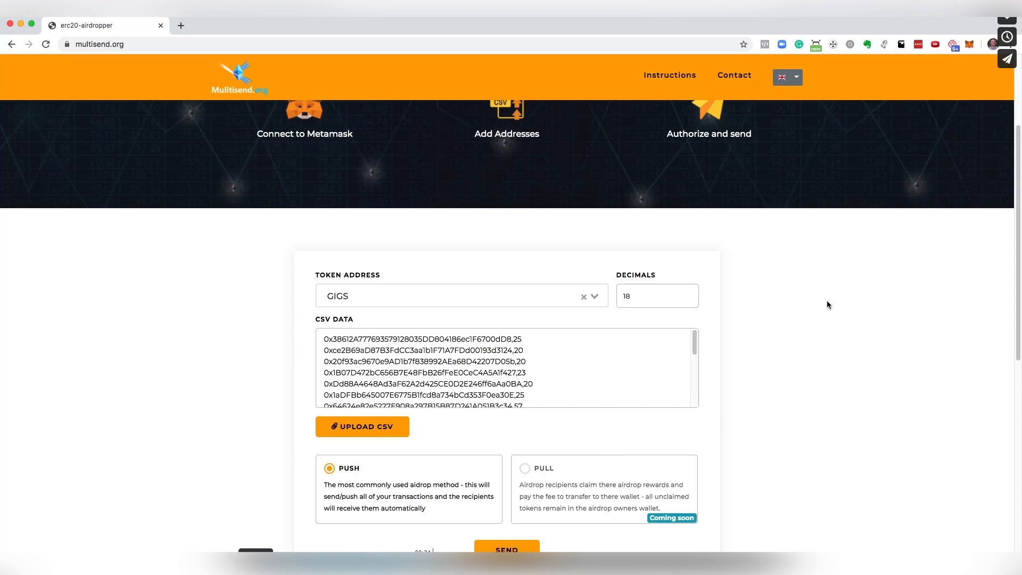
pyautogui.moveTo(534, 427)
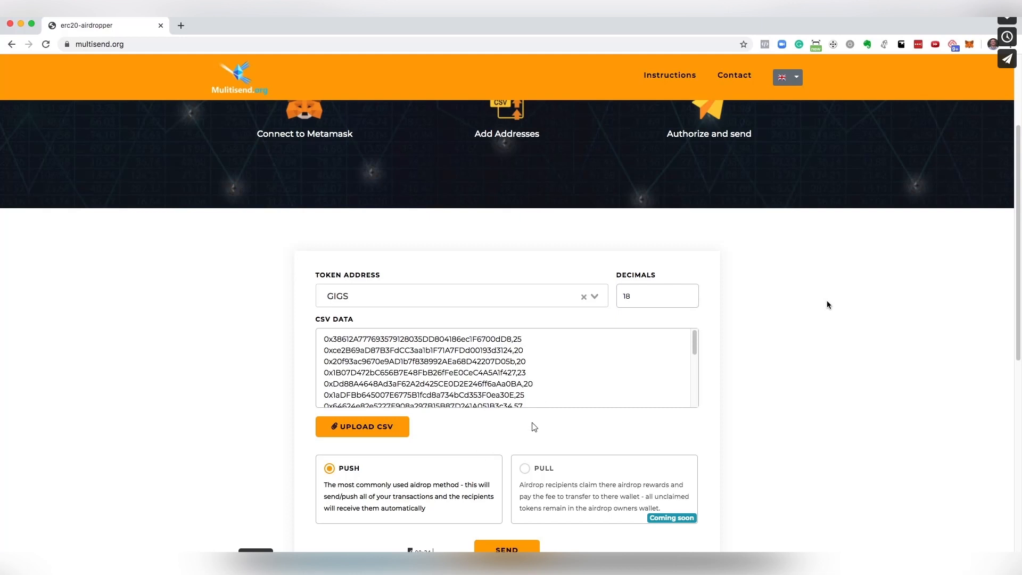
pyautogui.moveTo(615, 502)
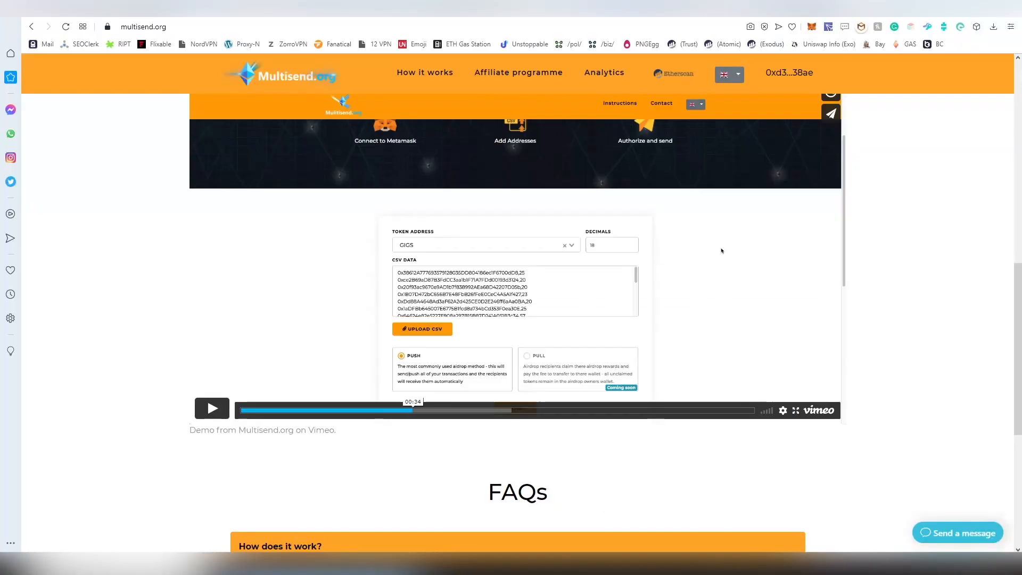
# Read the FAQ answer on revoking token approval, then submit the address list.
pyautogui.scroll(-3)
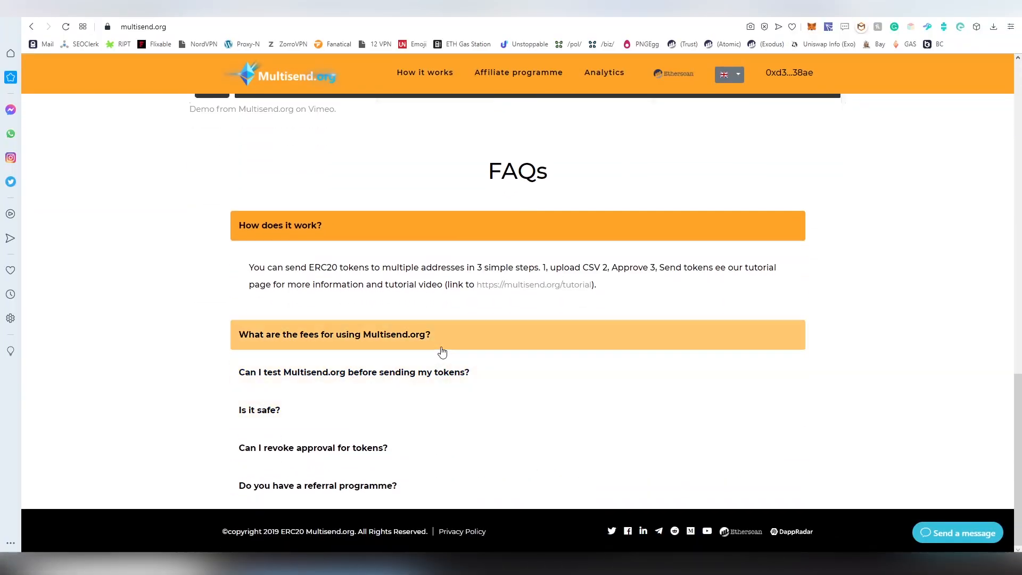
pyautogui.click(354, 371)
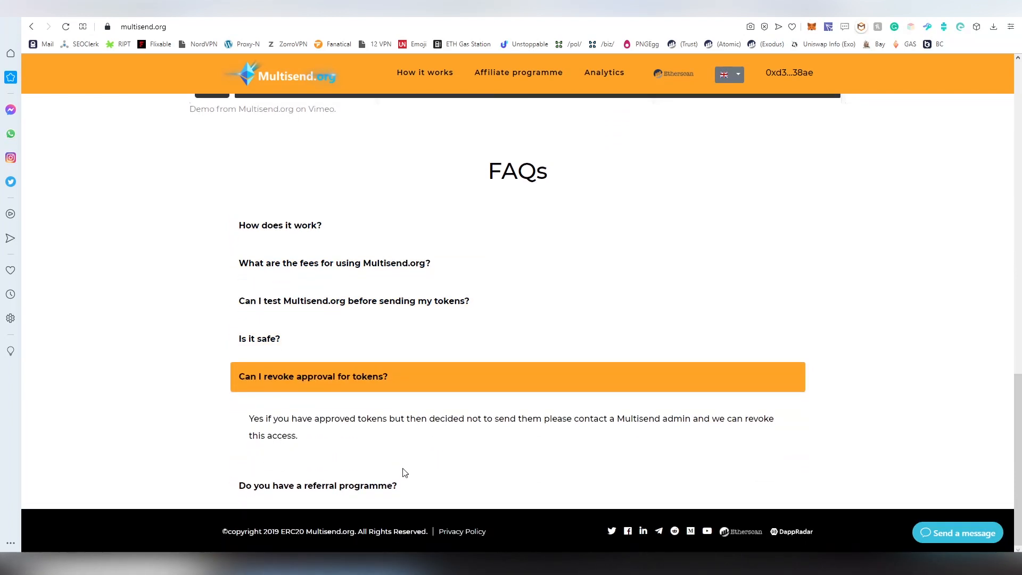
pyautogui.scroll(3)
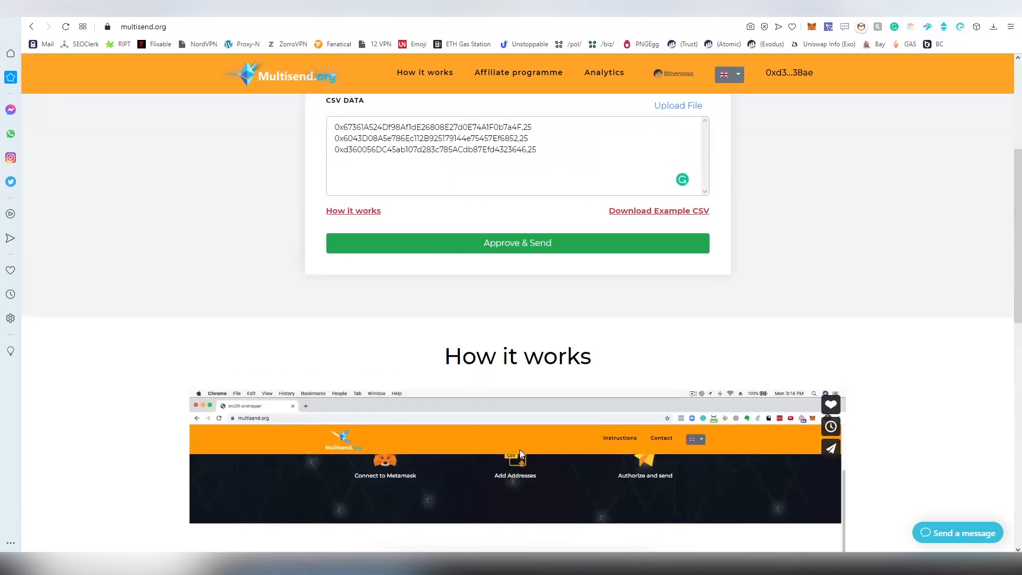
pyautogui.scroll(-3)
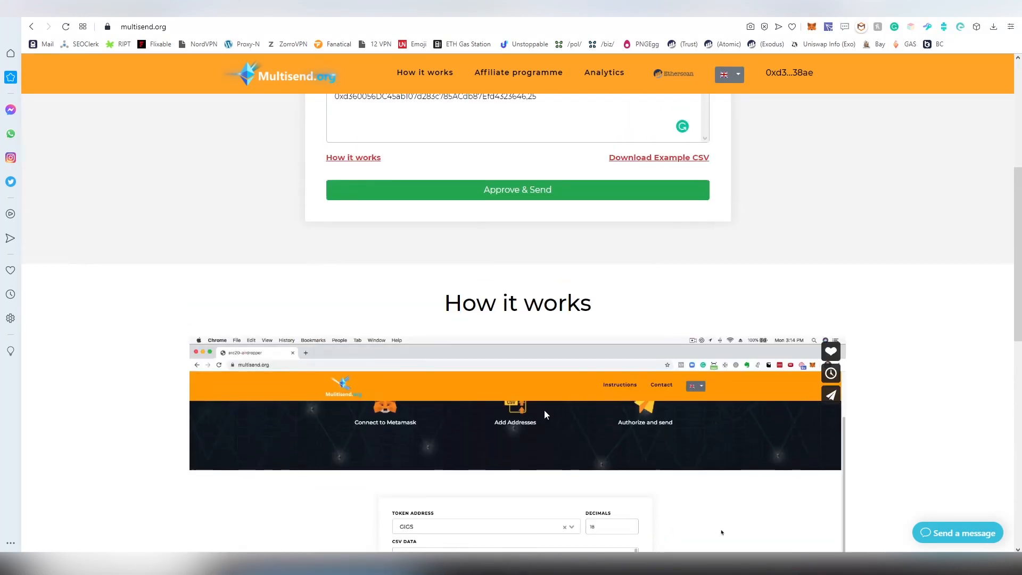
pyautogui.click(517, 189)
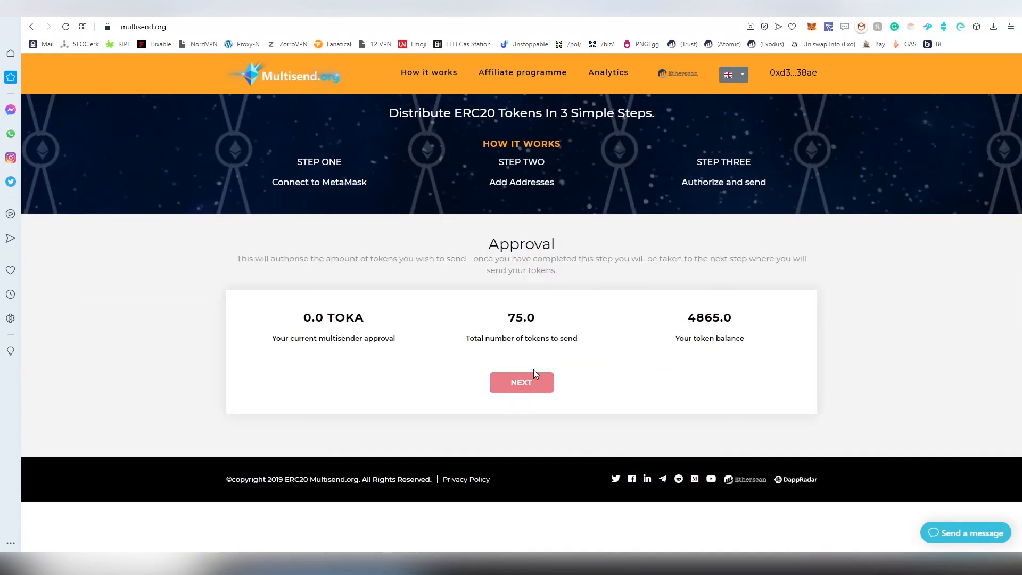
pyautogui.moveTo(463, 349)
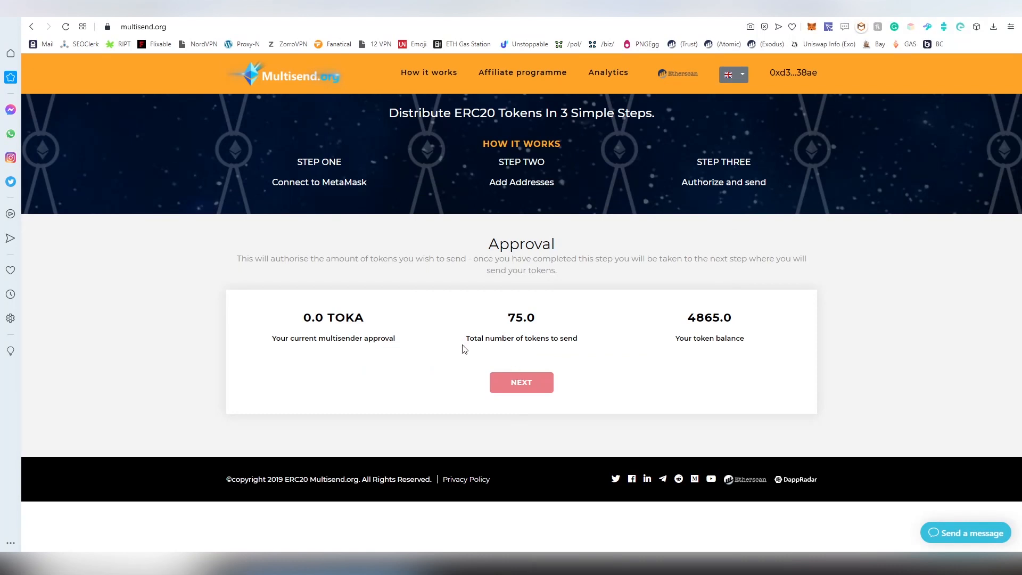
pyautogui.moveTo(627, 317)
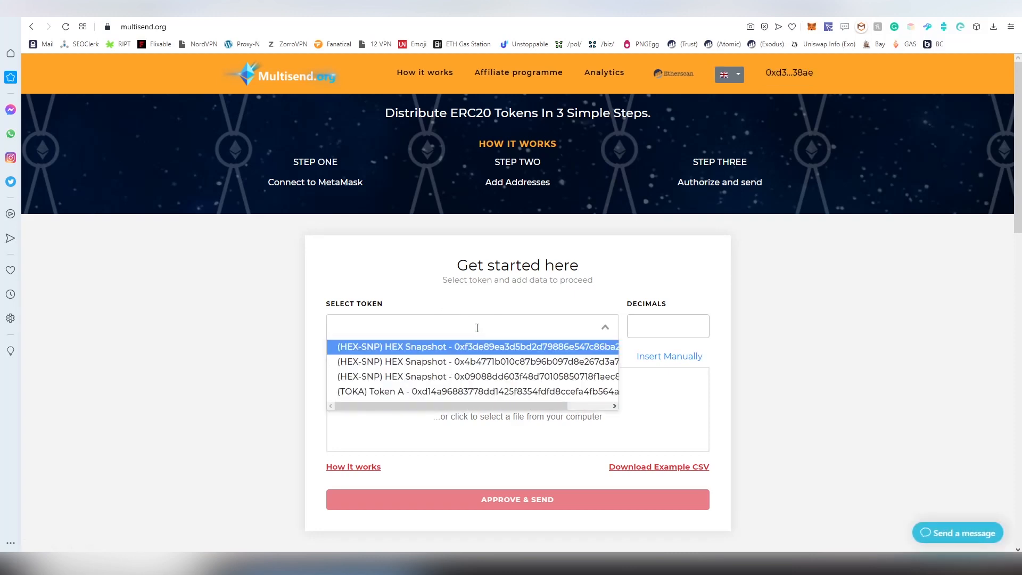
# Pick Token A and submit the revised list with amounts 20, 4 and 23.
pyautogui.click(456, 391)
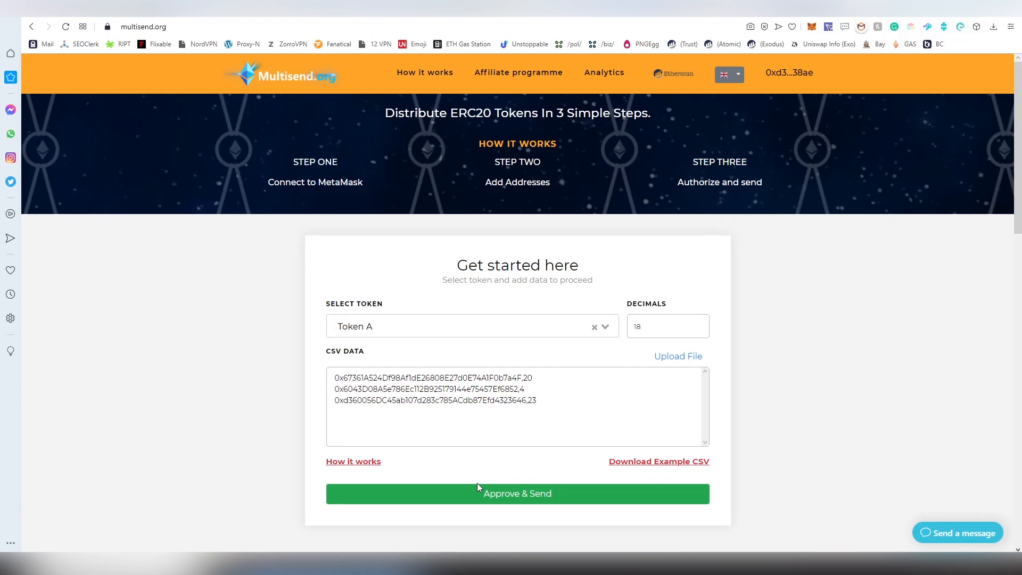
pyautogui.click(517, 494)
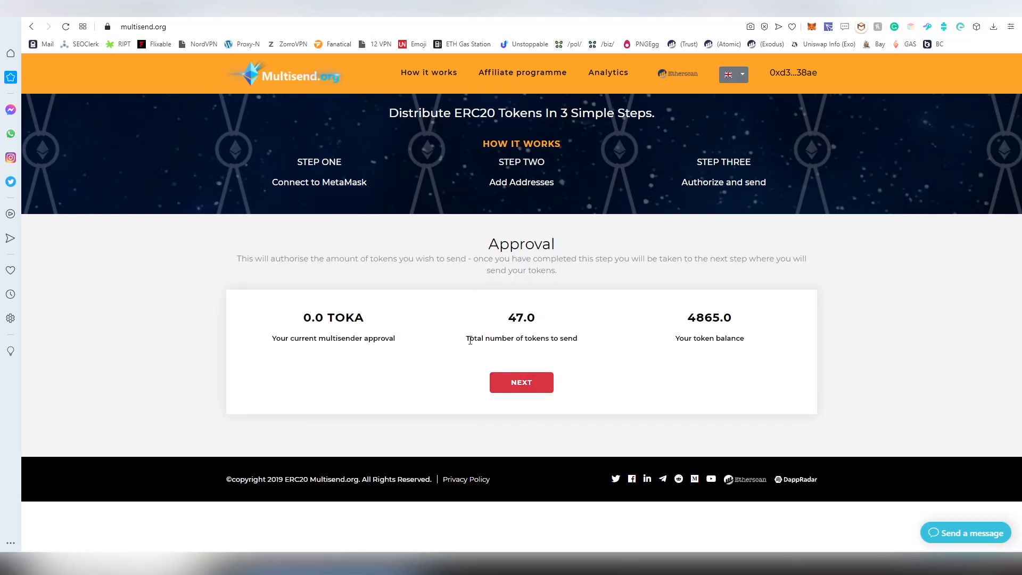
pyautogui.moveTo(503, 392)
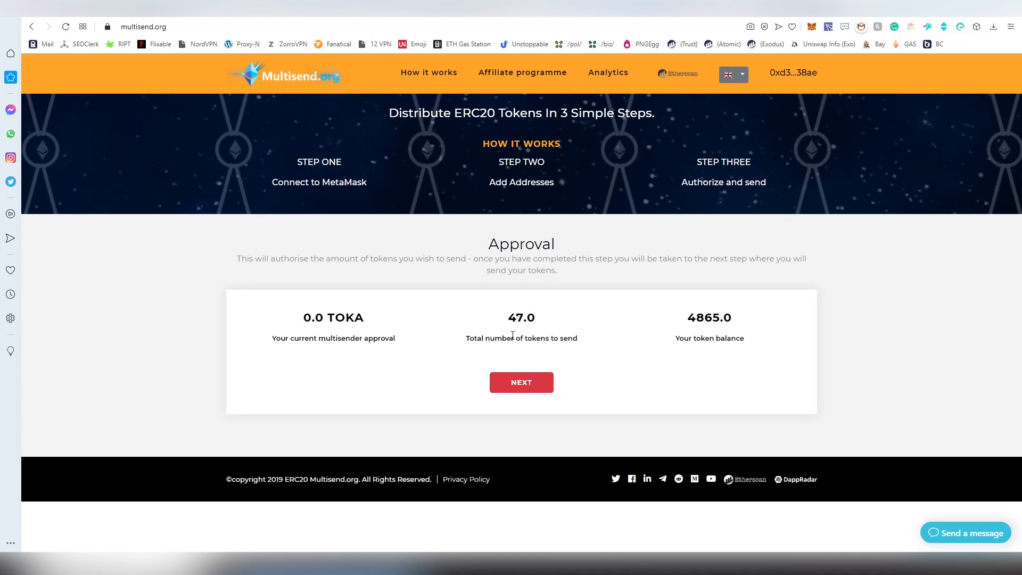
pyautogui.moveTo(526, 398)
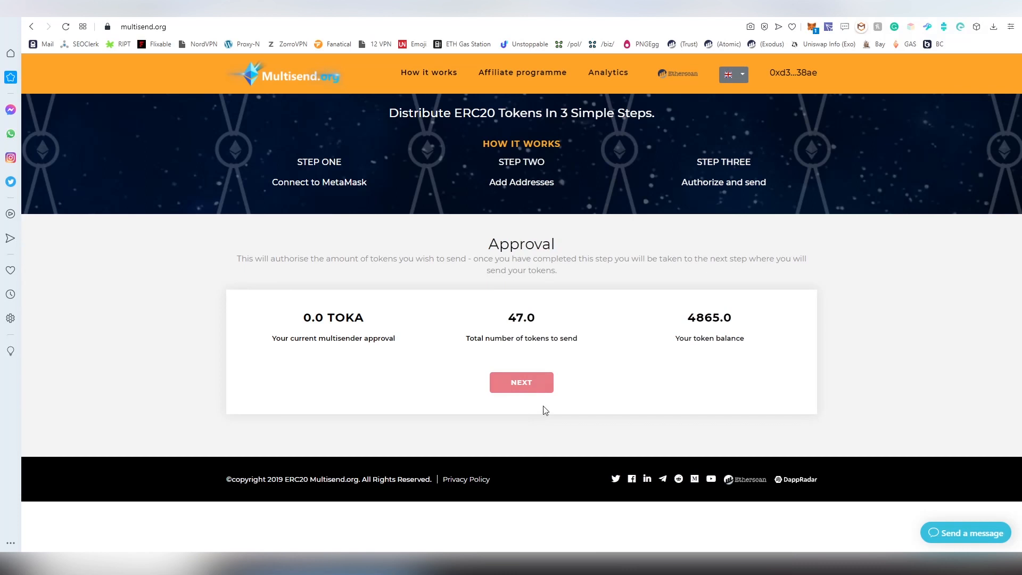
# Start the approval step and confirm MetaMask's TOKA spending permission for 47.0 tokens.
pyautogui.click(521, 382)
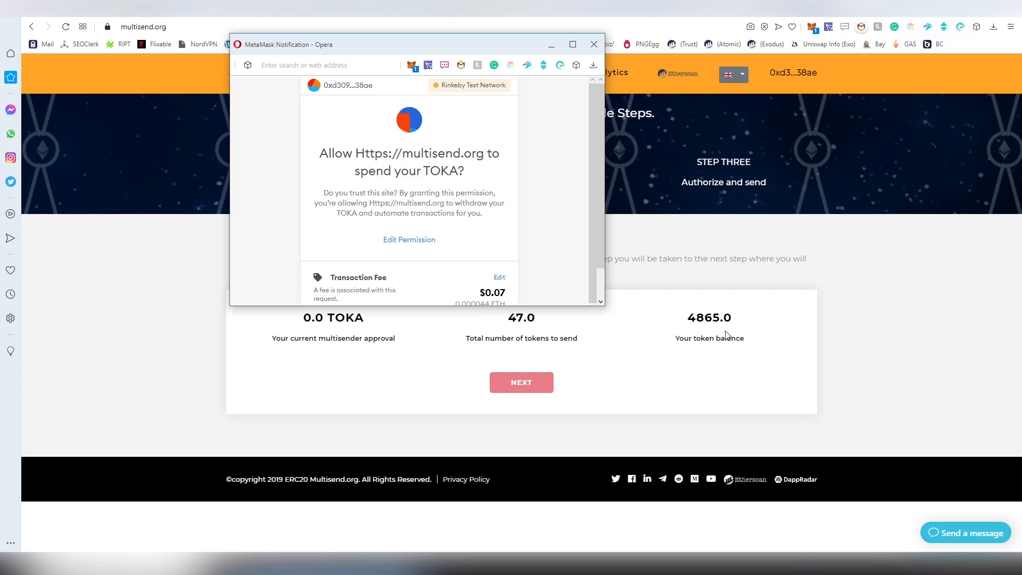
pyautogui.moveTo(481, 346)
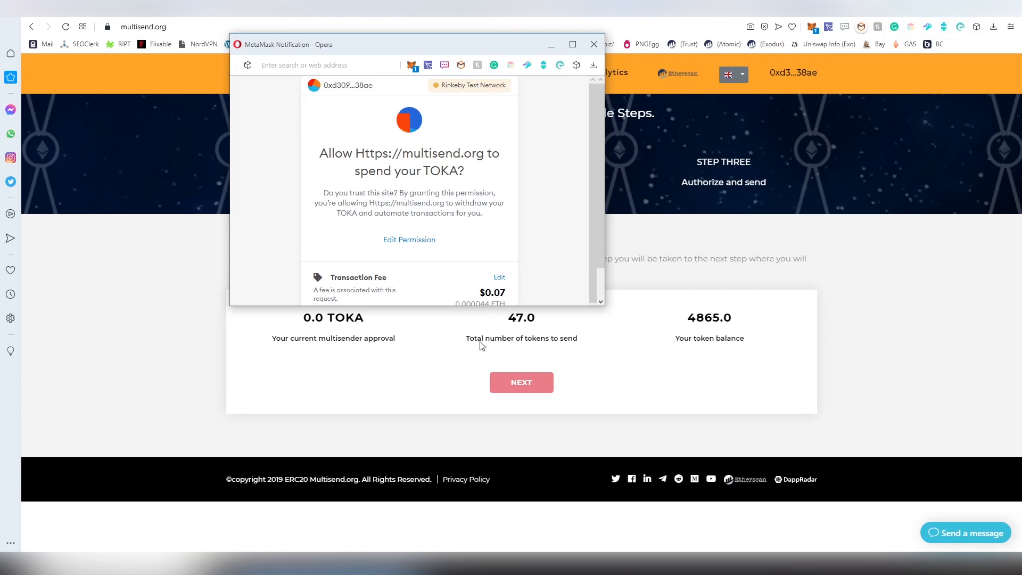
pyautogui.moveTo(607, 310)
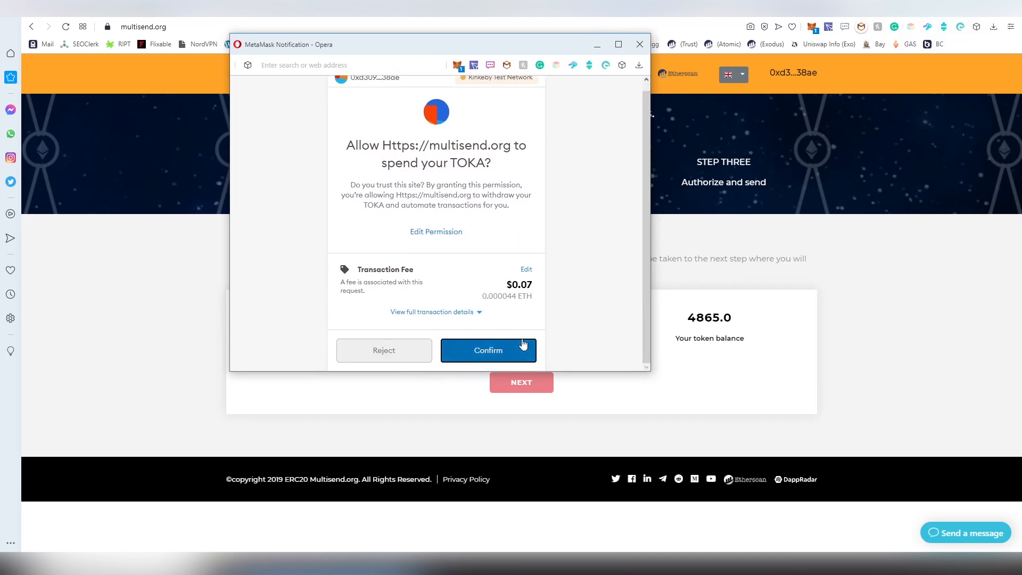
pyautogui.click(488, 351)
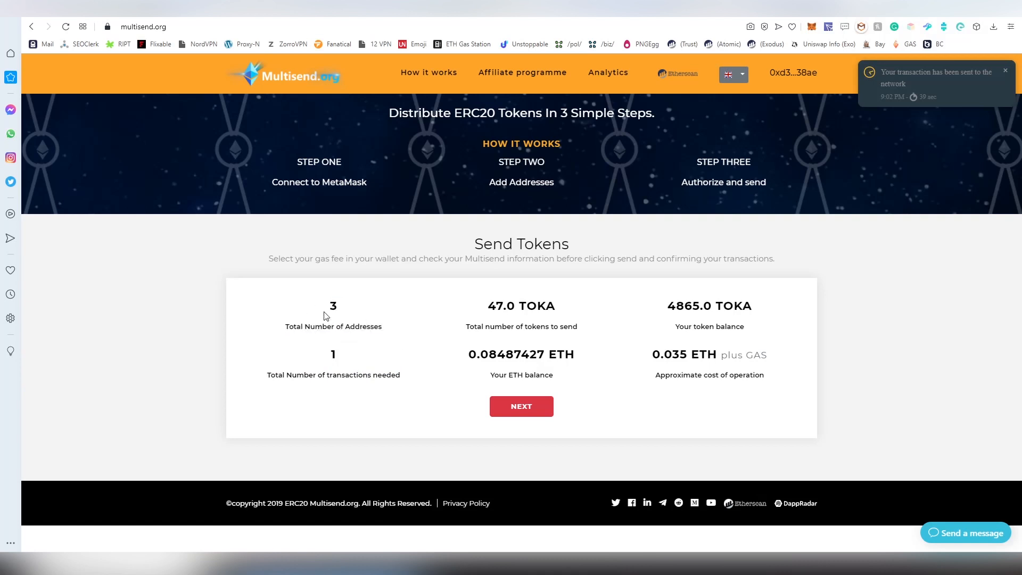
# Review the Send Tokens summary: 3 addresses, 47.0 TOKA, one transaction.
pyautogui.doubleClick(333, 374)
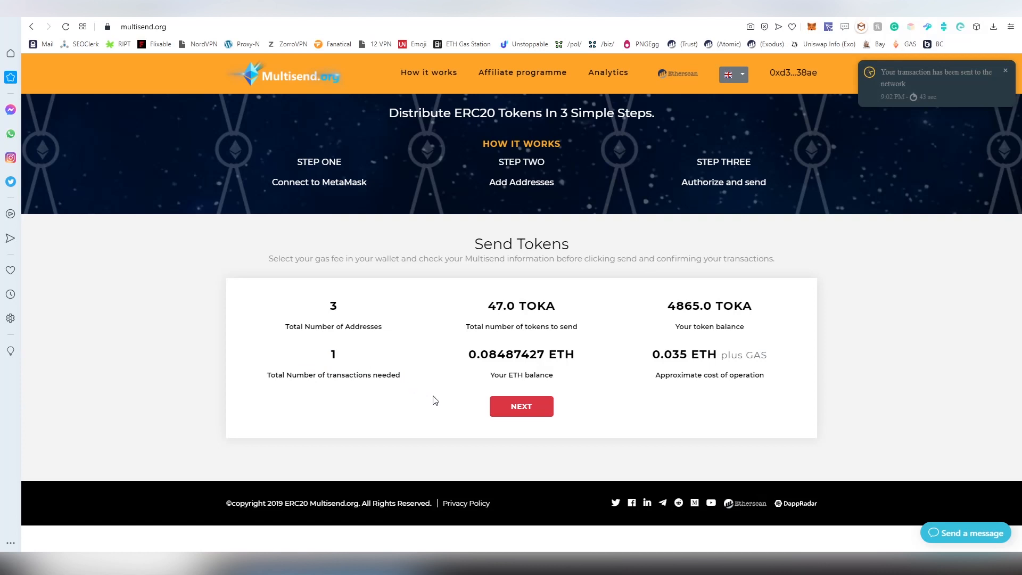
pyautogui.moveTo(459, 363)
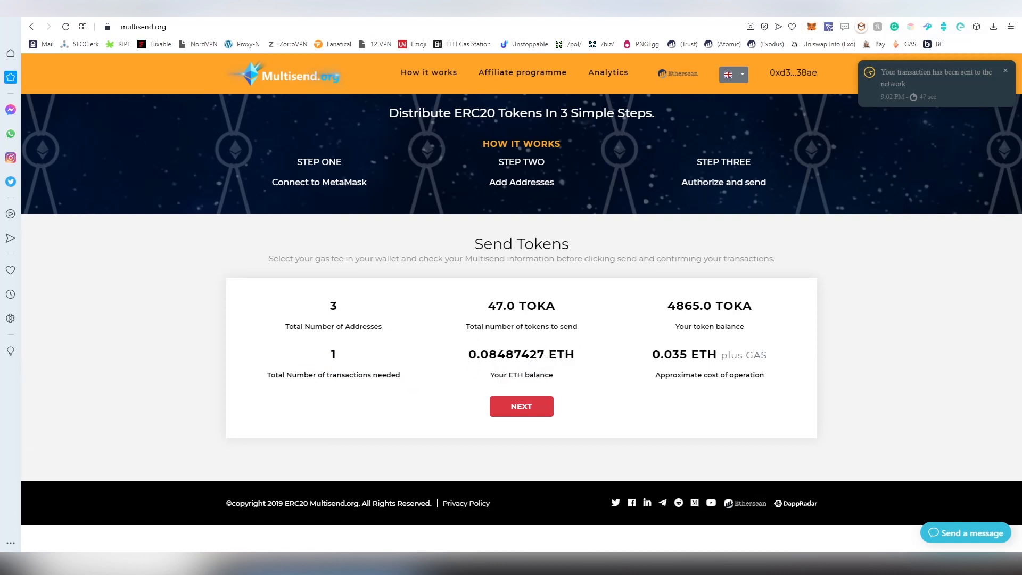
pyautogui.doubleClick(502, 306)
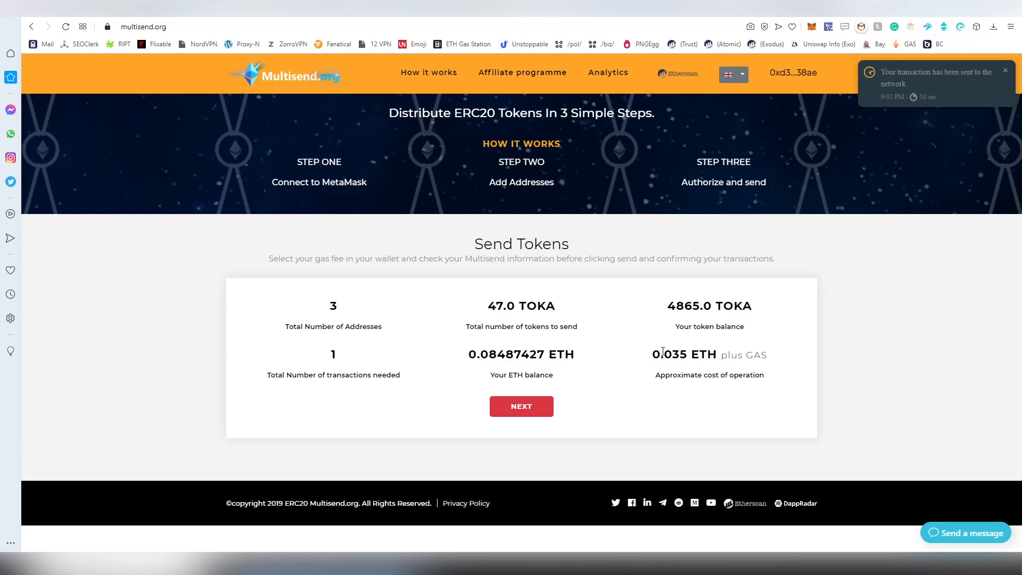
pyautogui.moveTo(766, 384)
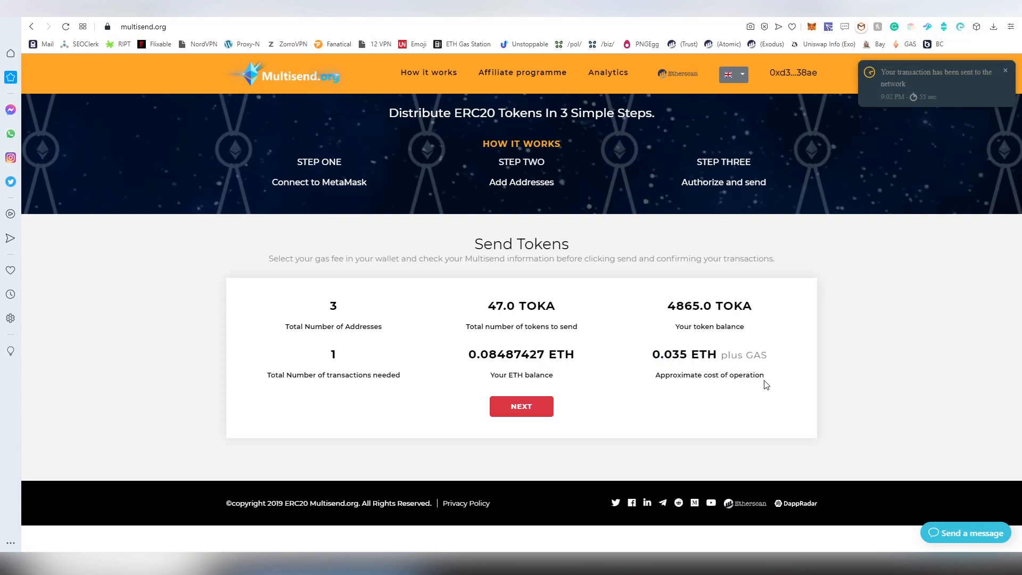
pyautogui.moveTo(654, 375)
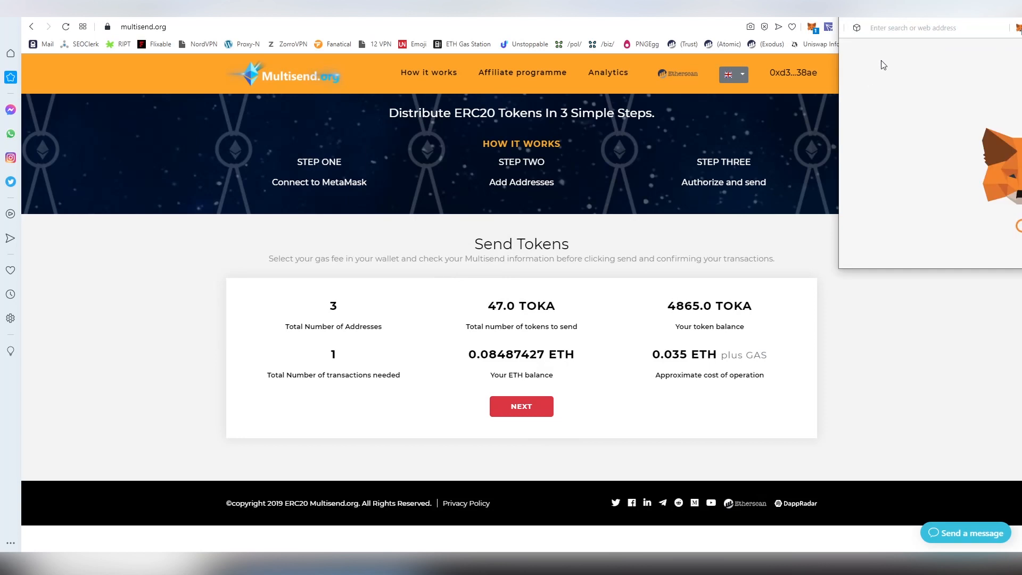
# Confirm the multisend transaction in MetaMask and open its record on Rinkeby Etherscan.
pyautogui.click(521, 407)
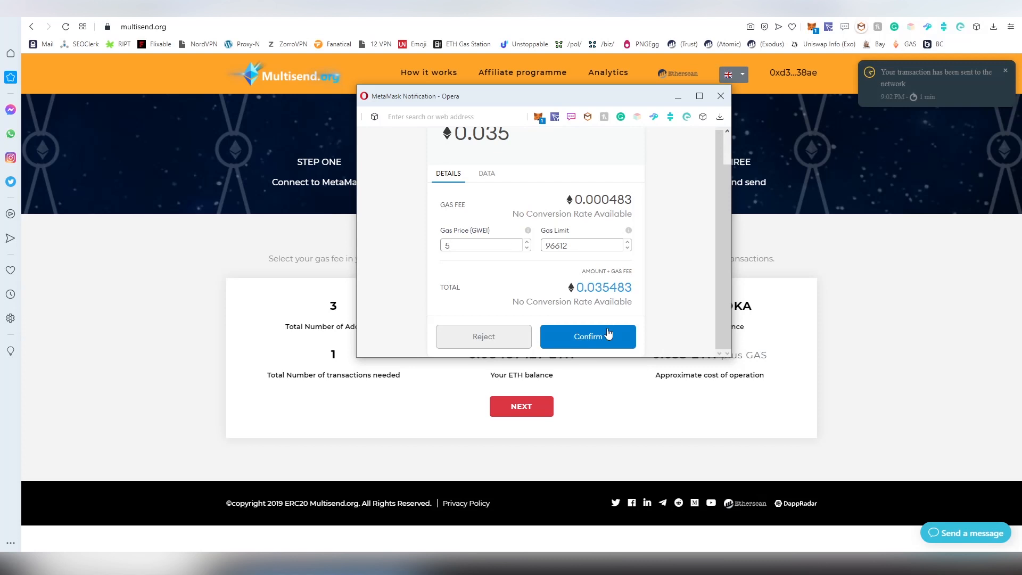
pyautogui.click(587, 336)
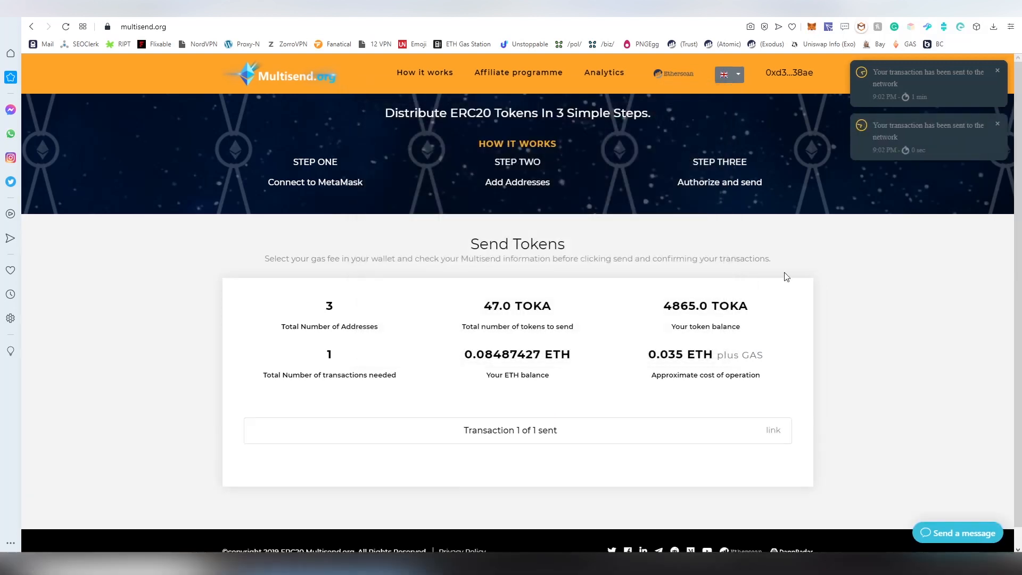
pyautogui.moveTo(773, 431)
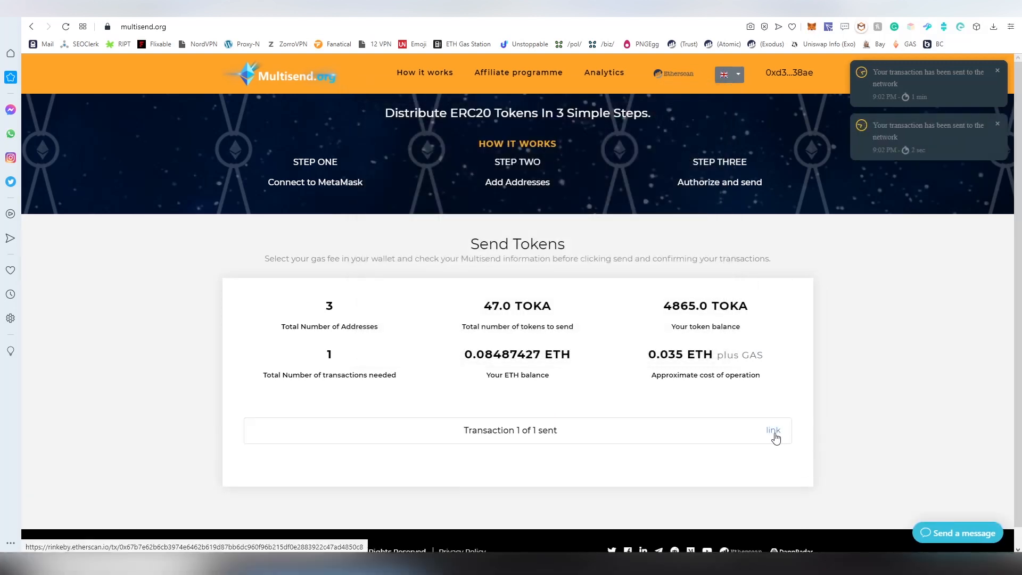
pyautogui.click(773, 430)
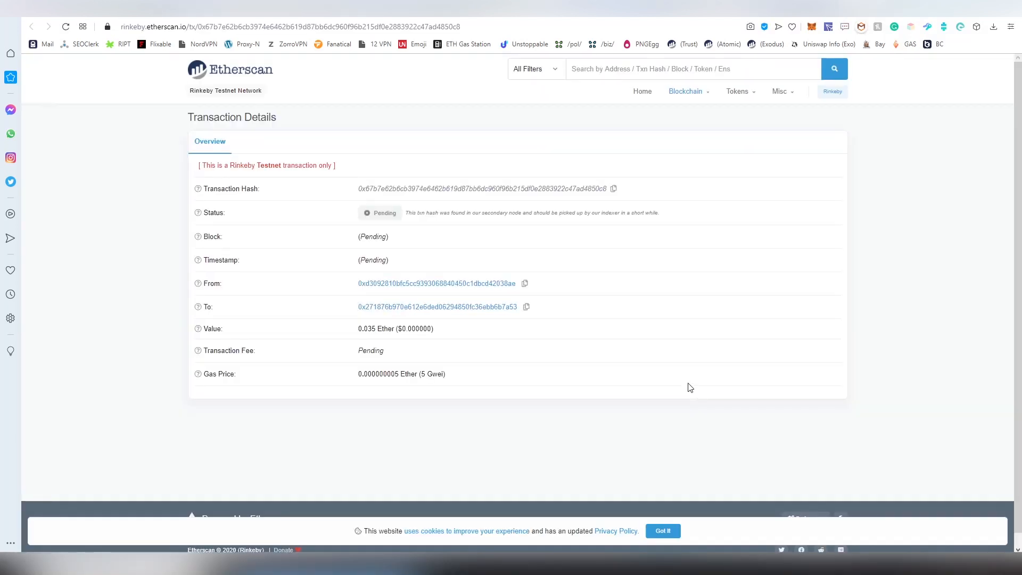
pyautogui.moveTo(219, 180)
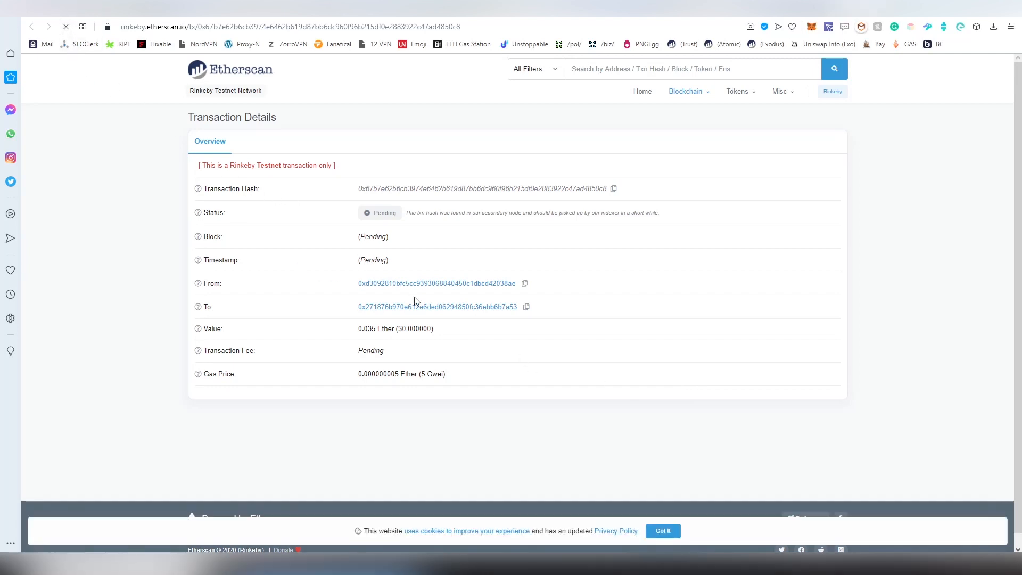
pyautogui.moveTo(198, 374)
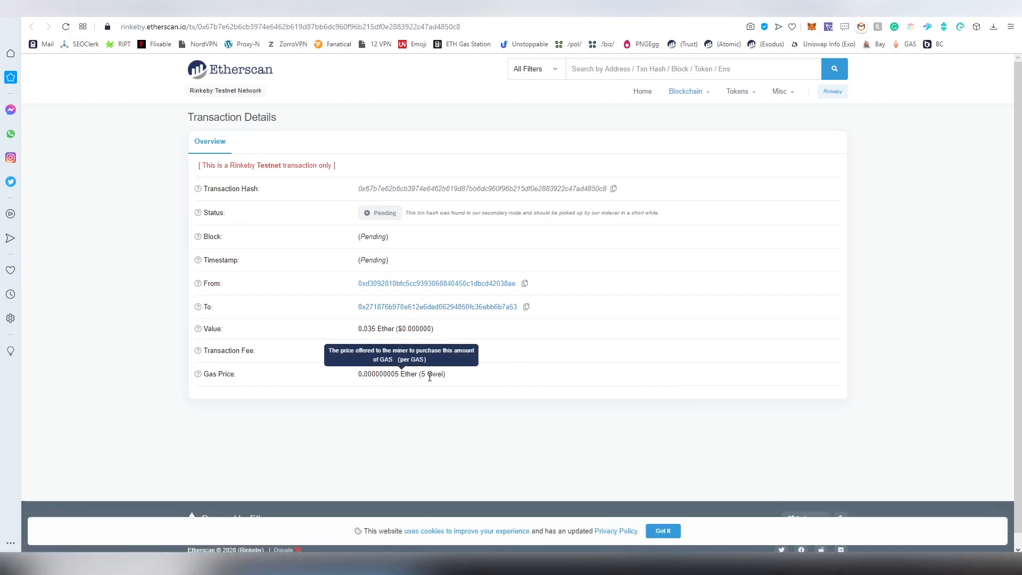
# Dismiss the cookie notice, reload until block 8038832 inclusion shows, and return to Multisend.
pyautogui.click(65, 26)
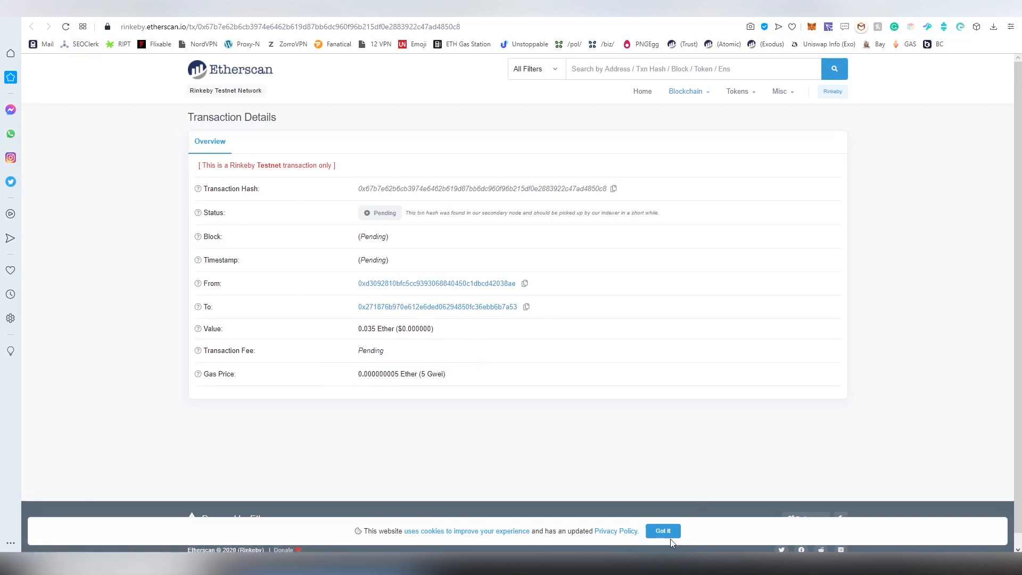
pyautogui.click(662, 531)
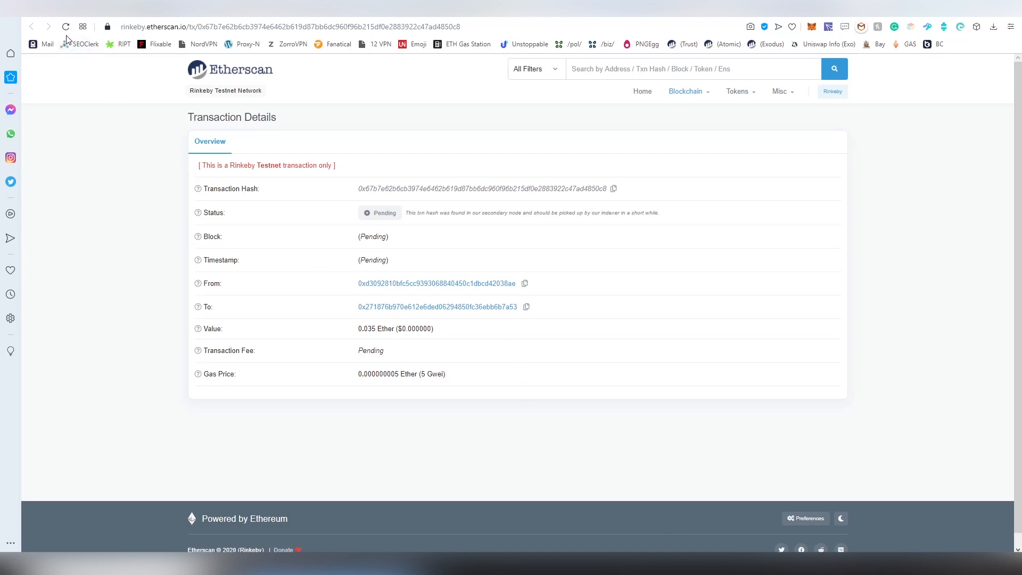
pyautogui.click(65, 27)
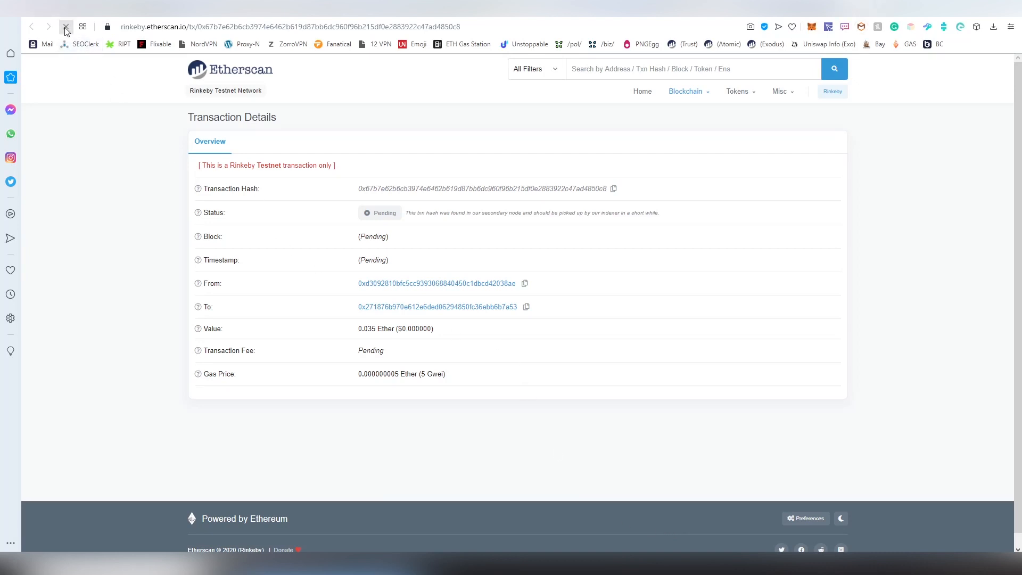
pyautogui.click(66, 26)
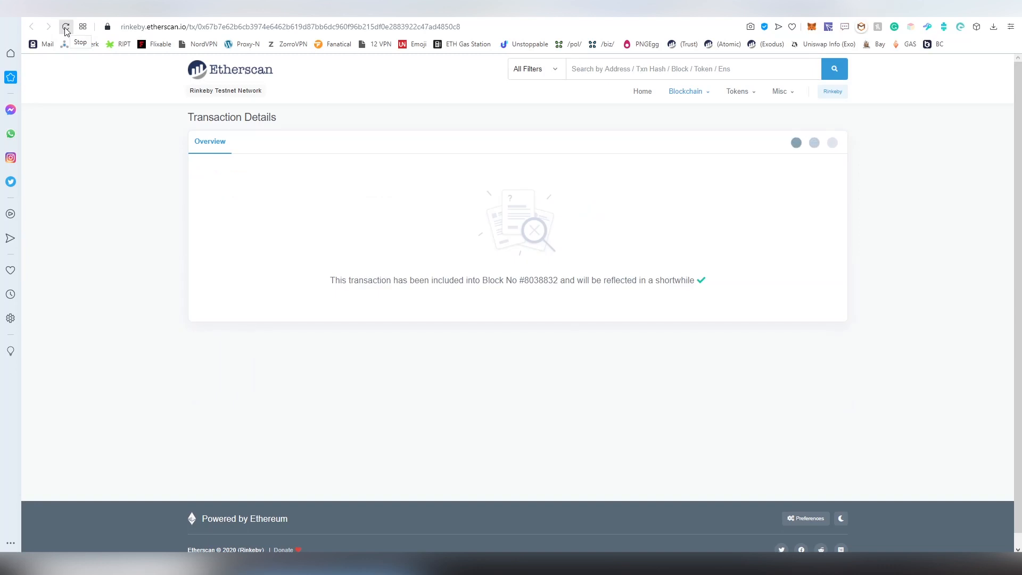
pyautogui.click(65, 27)
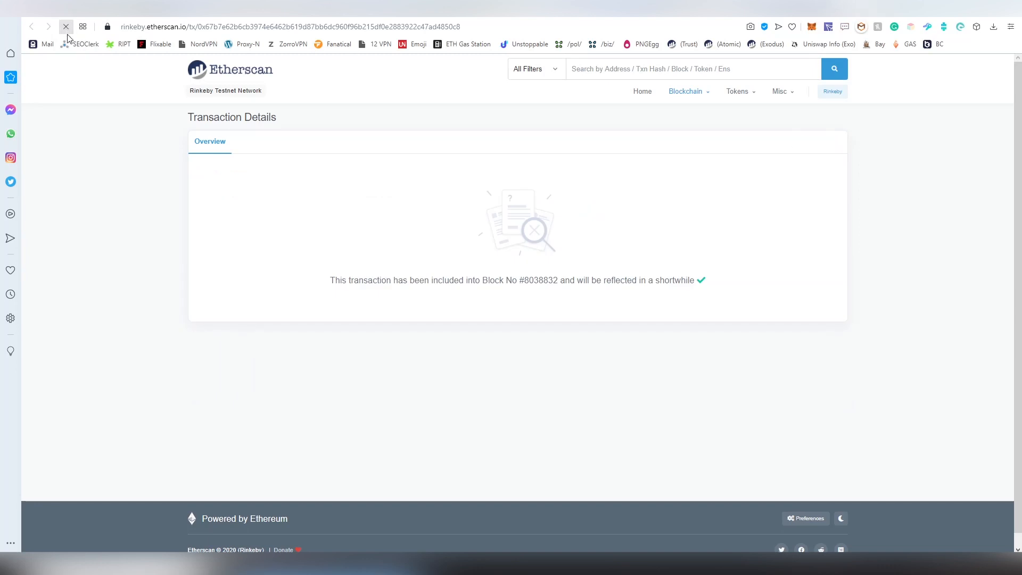
pyautogui.click(65, 26)
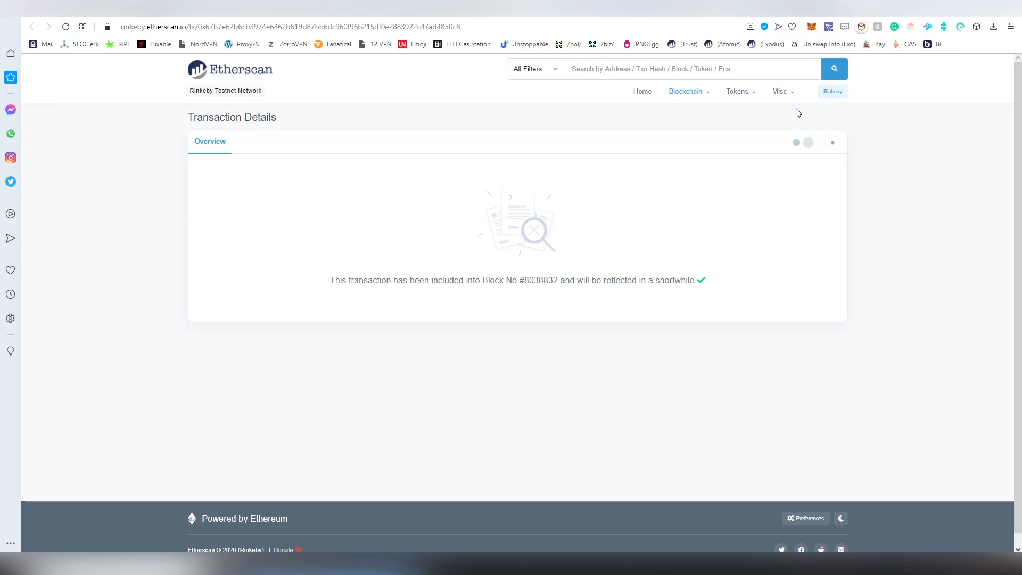
pyautogui.click(31, 27)
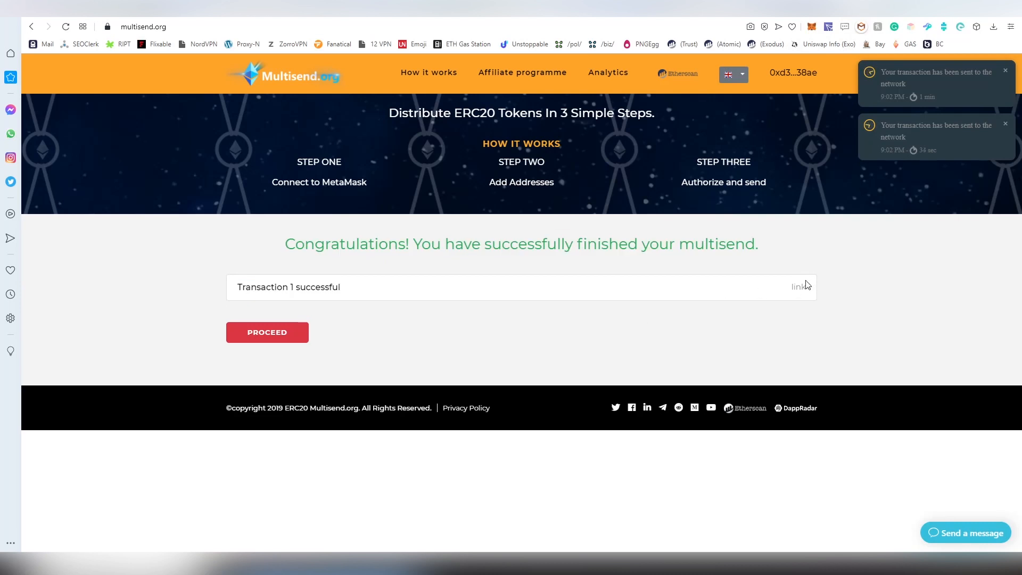
pyautogui.click(799, 287)
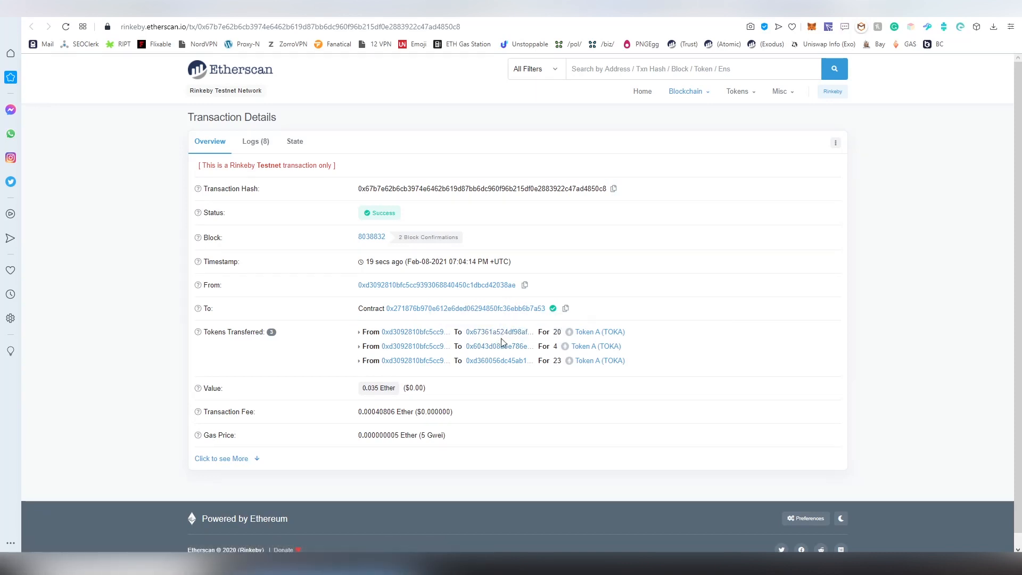
pyautogui.moveTo(497, 346)
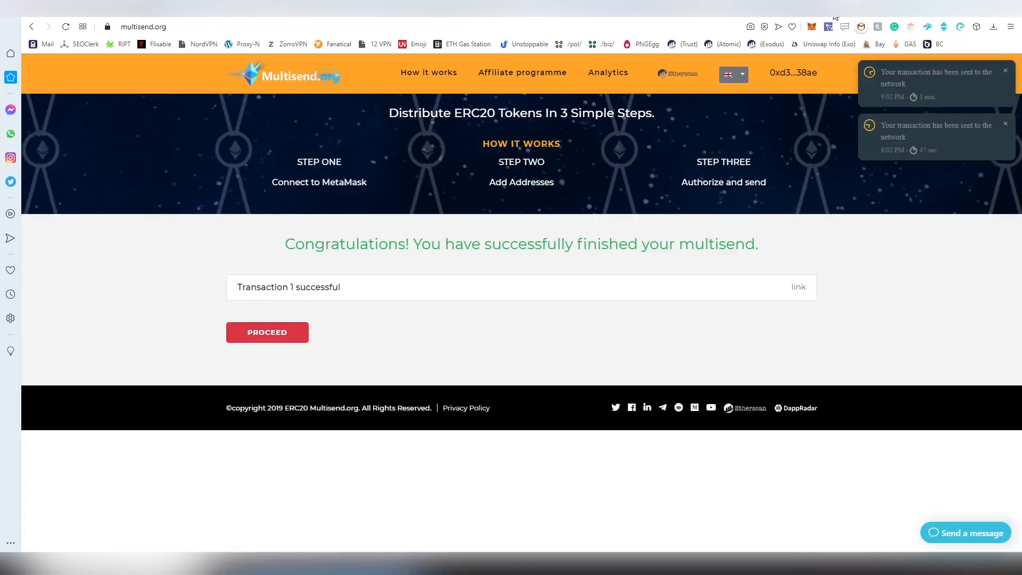
pyautogui.moveTo(422, 259)
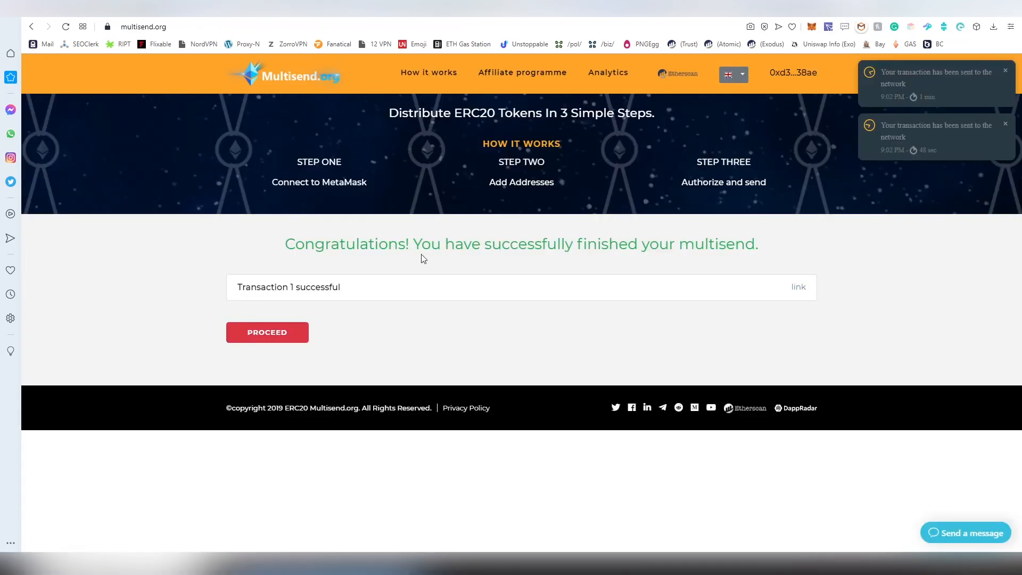
pyautogui.moveTo(331, 104)
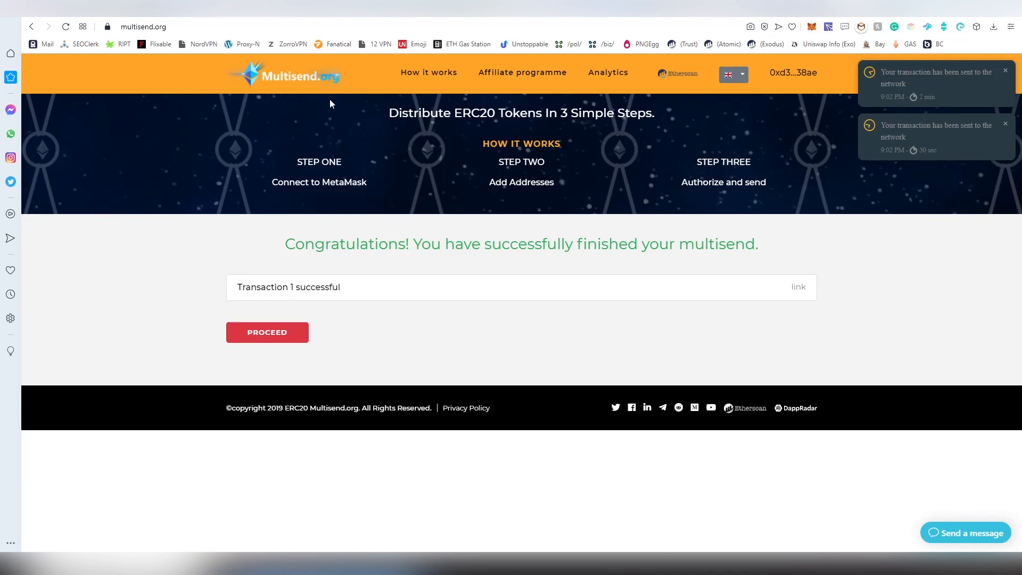
# Browse the tutorial's demo video and seven how-it-works steps, dismissing the older transaction notification.
pyautogui.click(428, 72)
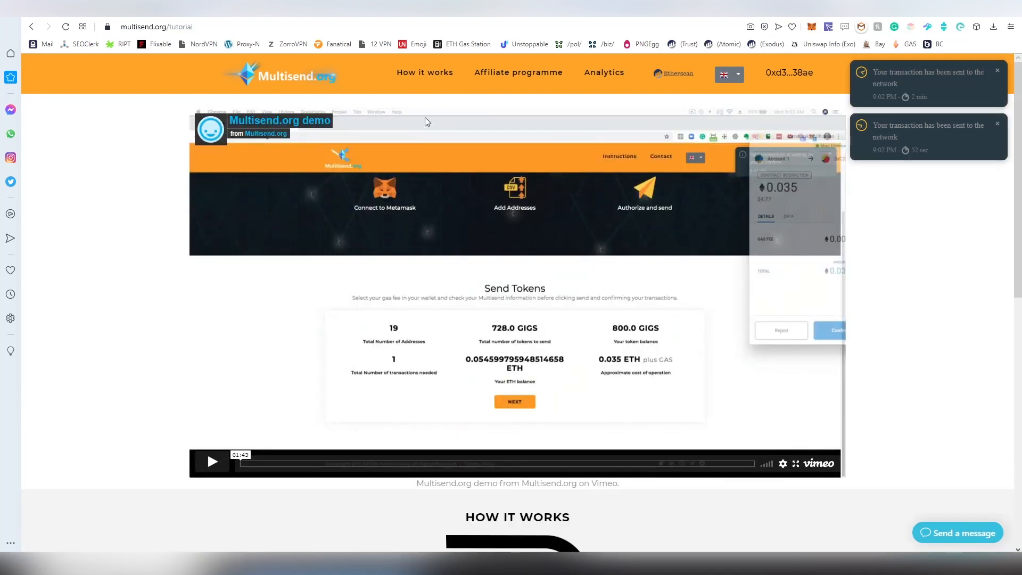
pyautogui.scroll(-3)
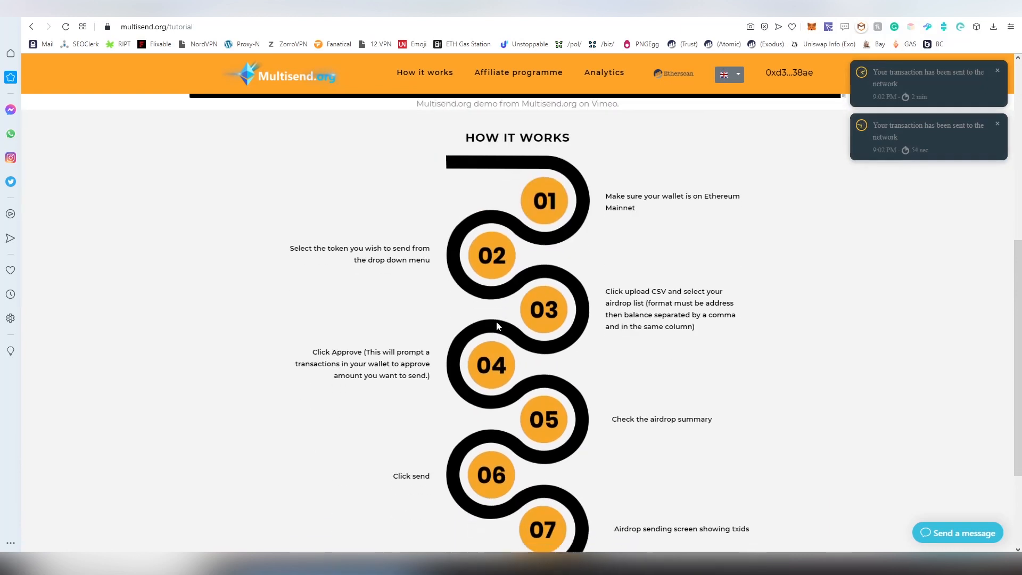
pyautogui.scroll(-3)
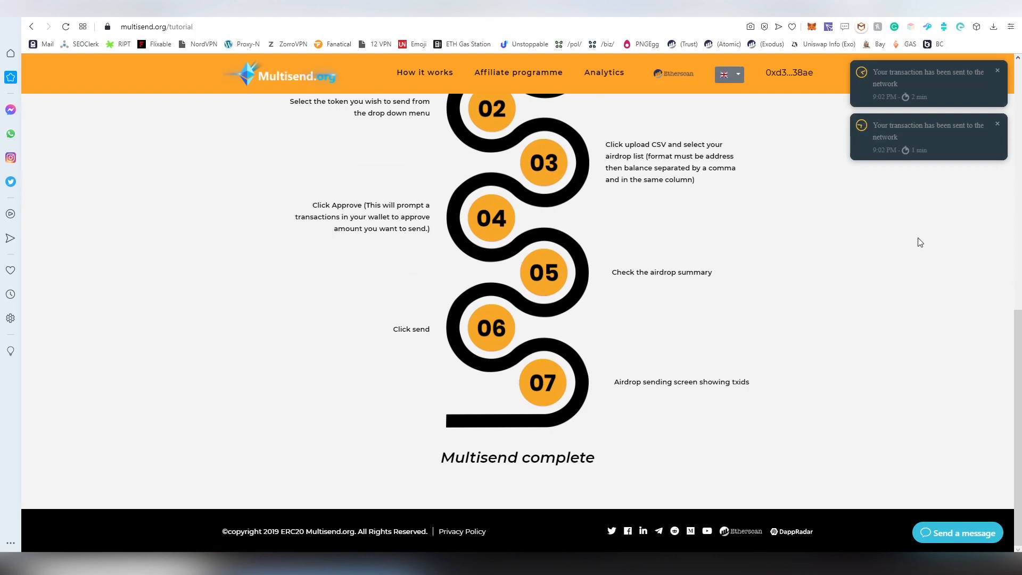
pyautogui.scroll(3)
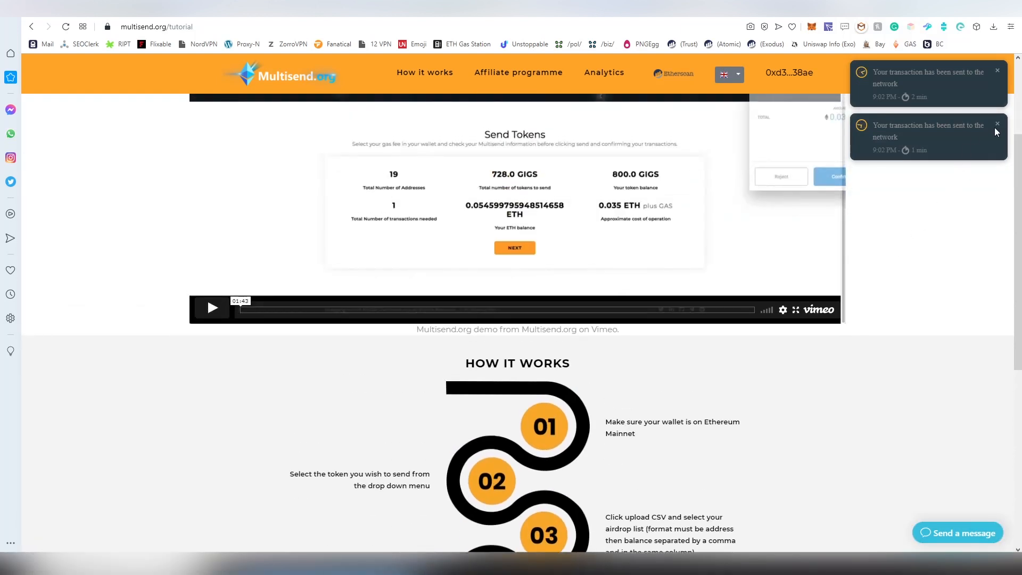
pyautogui.click(996, 123)
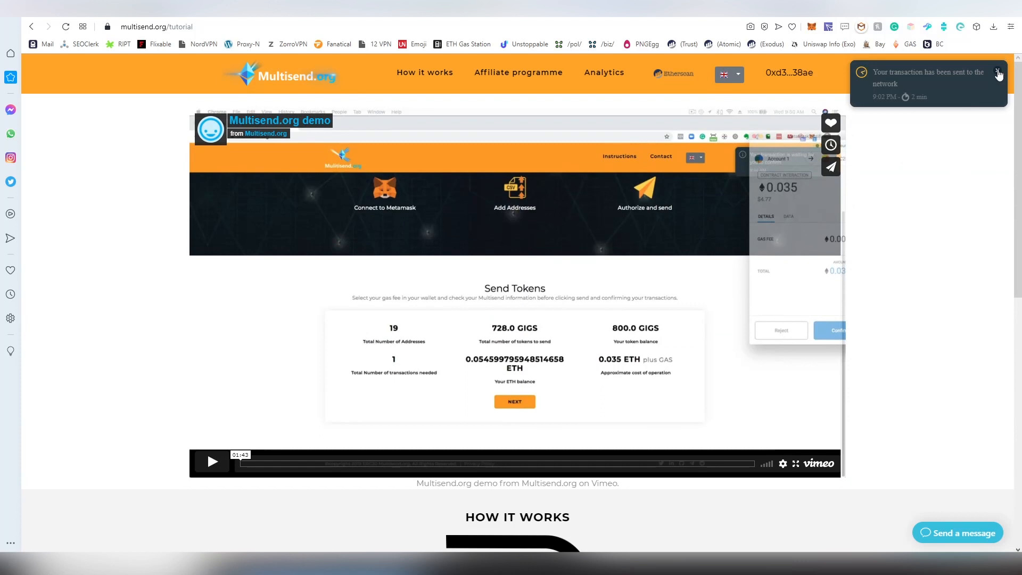
pyautogui.scroll(-3)
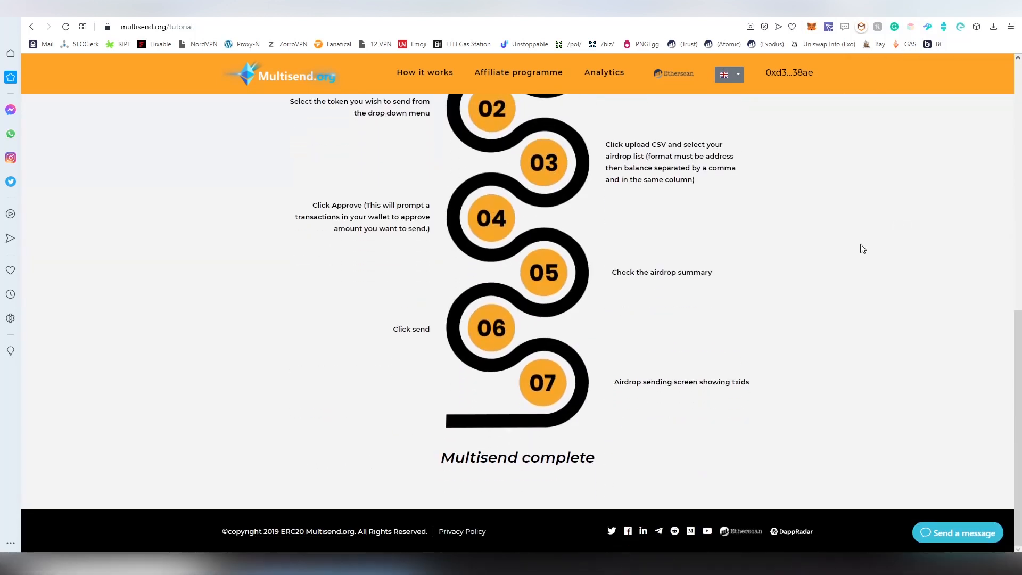
pyautogui.moveTo(658, 531)
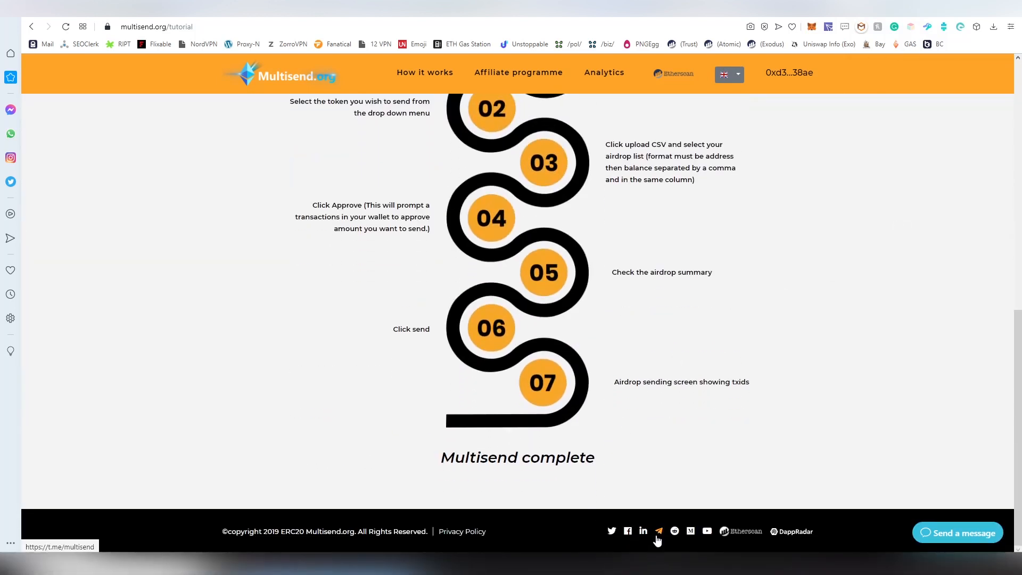
pyautogui.moveTo(674, 535)
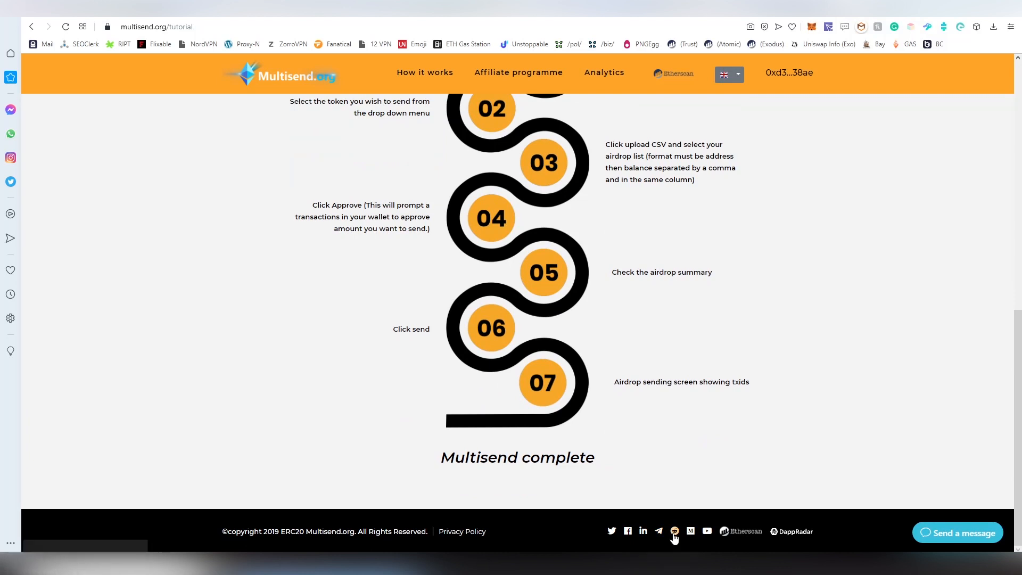
pyautogui.moveTo(642, 531)
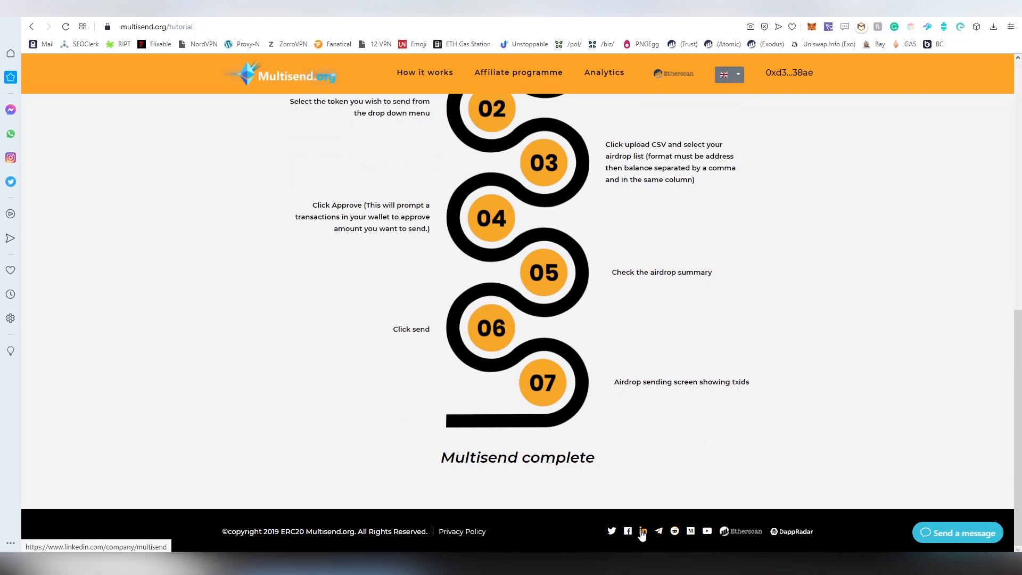
pyautogui.moveTo(707, 532)
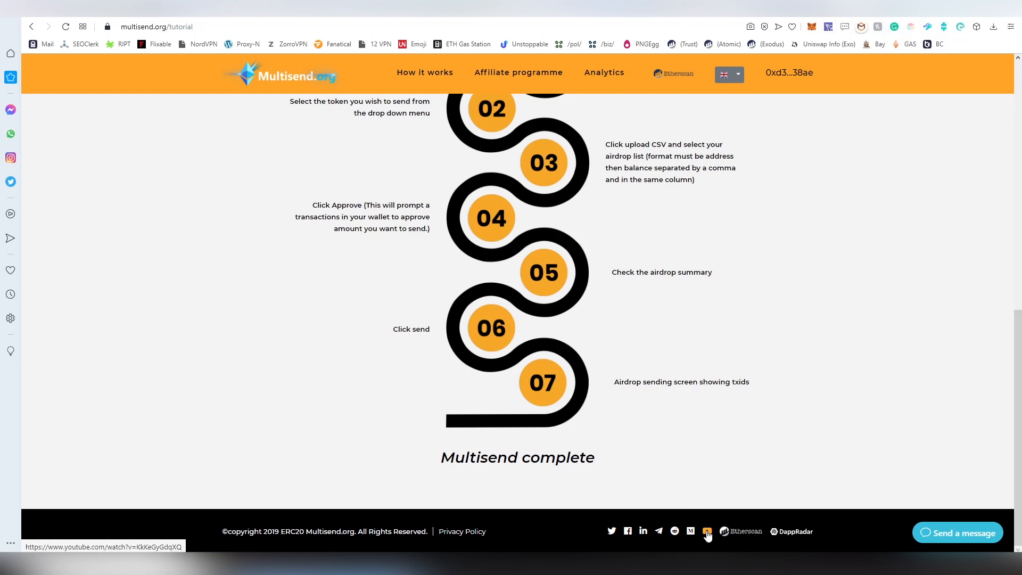
pyautogui.scroll(3)
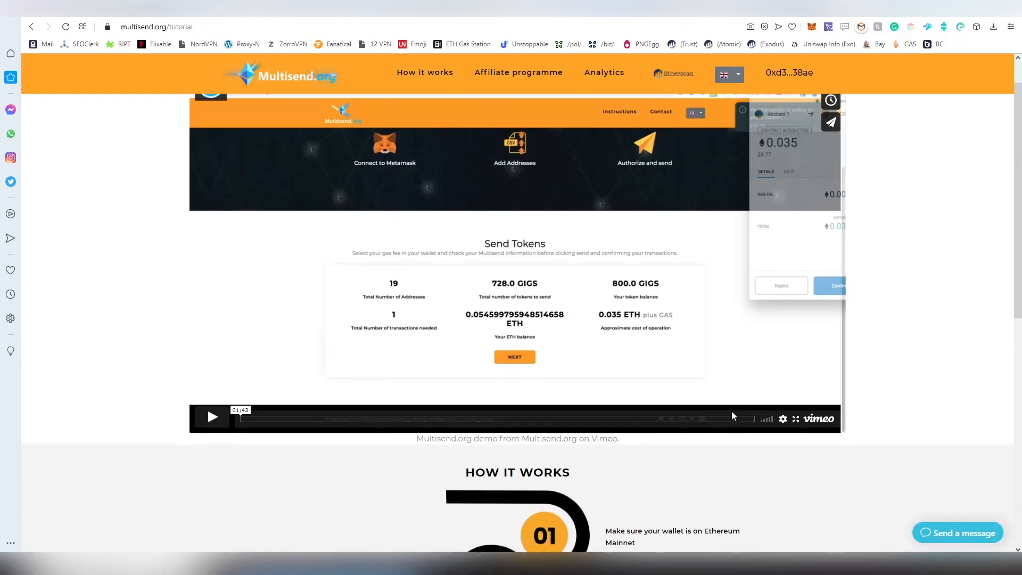